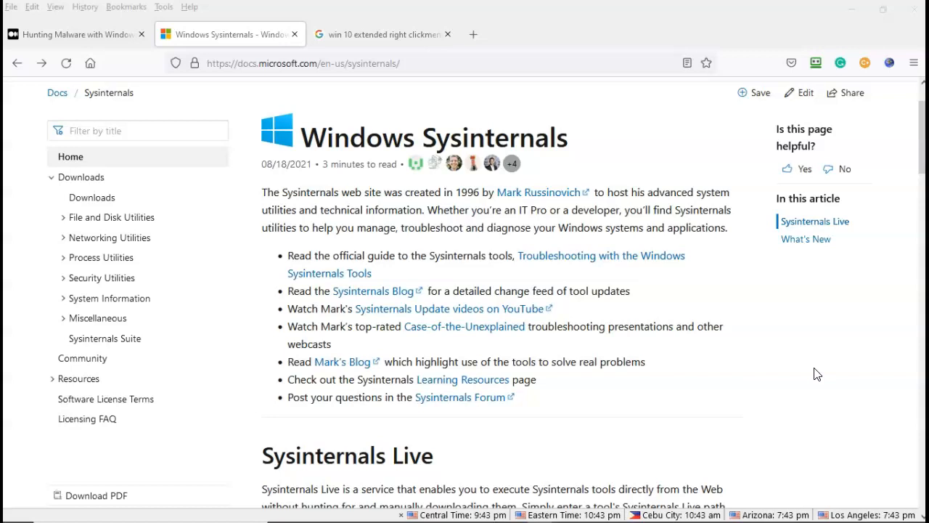
# Scroll down the Windows Sysinternals docs page toward the Sysinternals Suite link
pyautogui.scroll(-3)
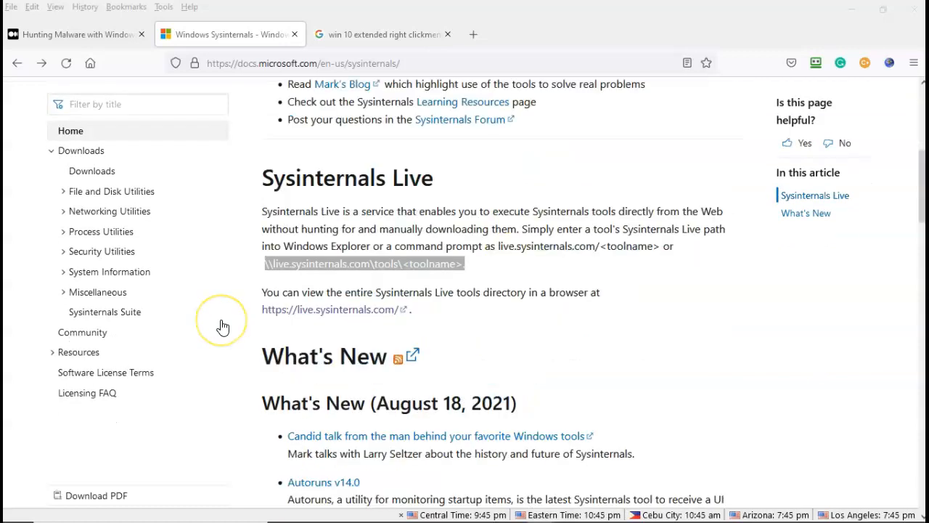
pyautogui.moveTo(105, 311)
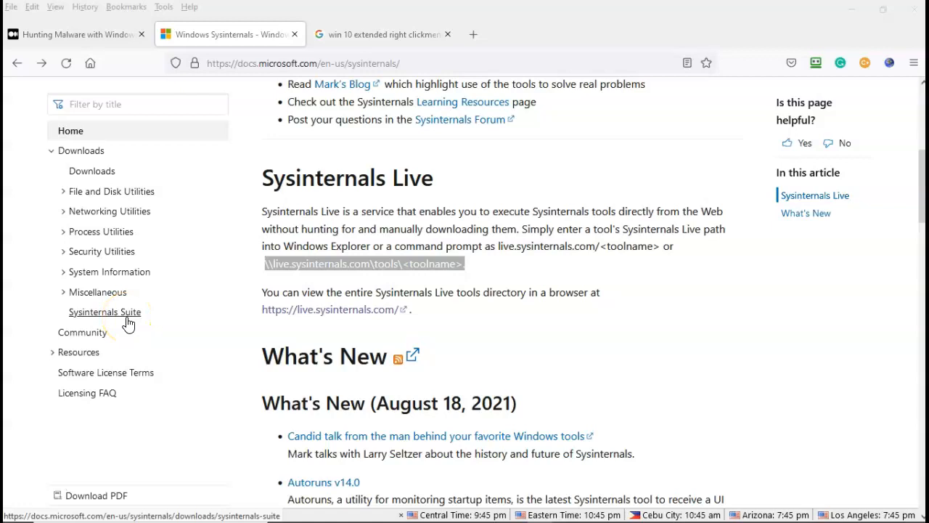
pyautogui.moveTo(128, 323)
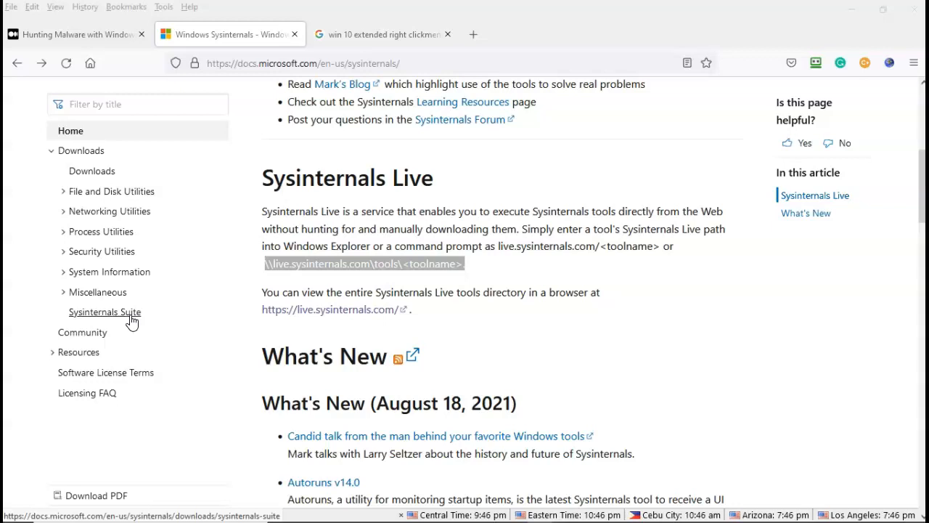
pyautogui.moveTo(143, 349)
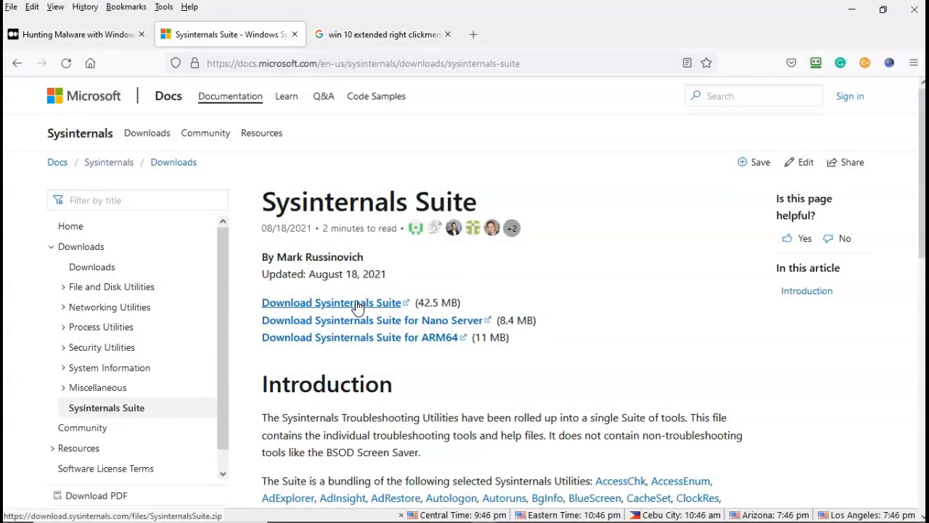
pyautogui.click(331, 303)
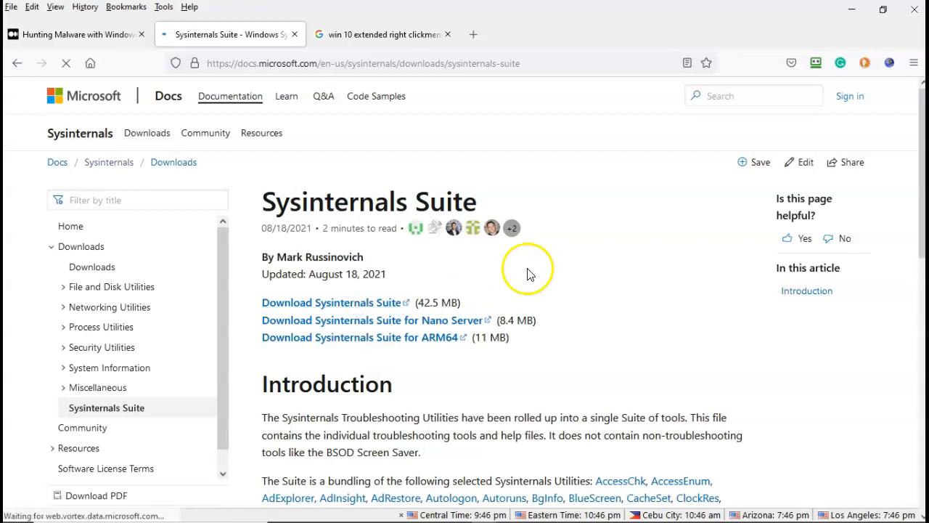
pyautogui.click(331, 302)
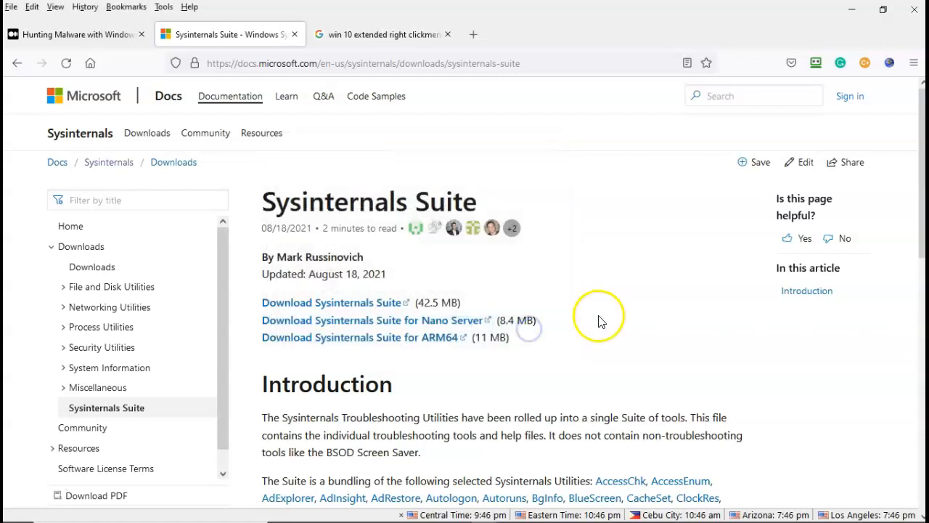
pyautogui.moveTo(276, 263)
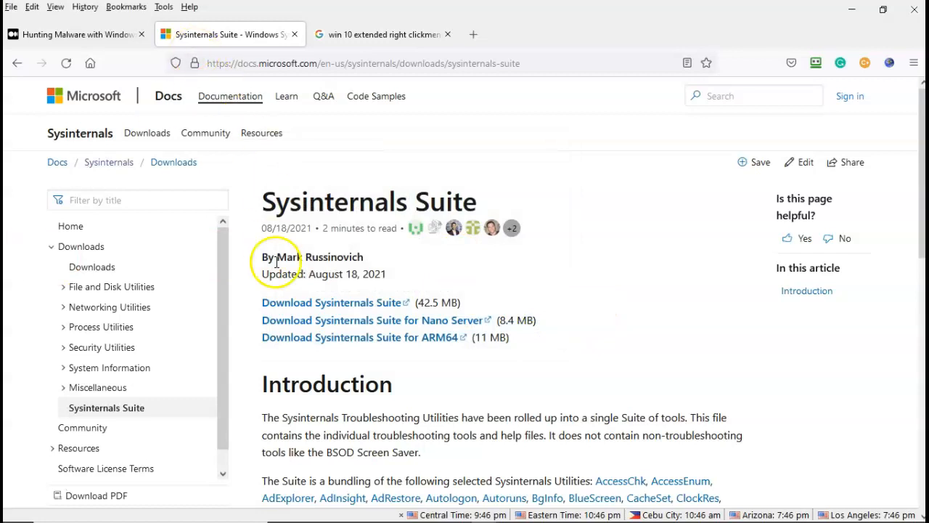
pyautogui.moveTo(316, 509)
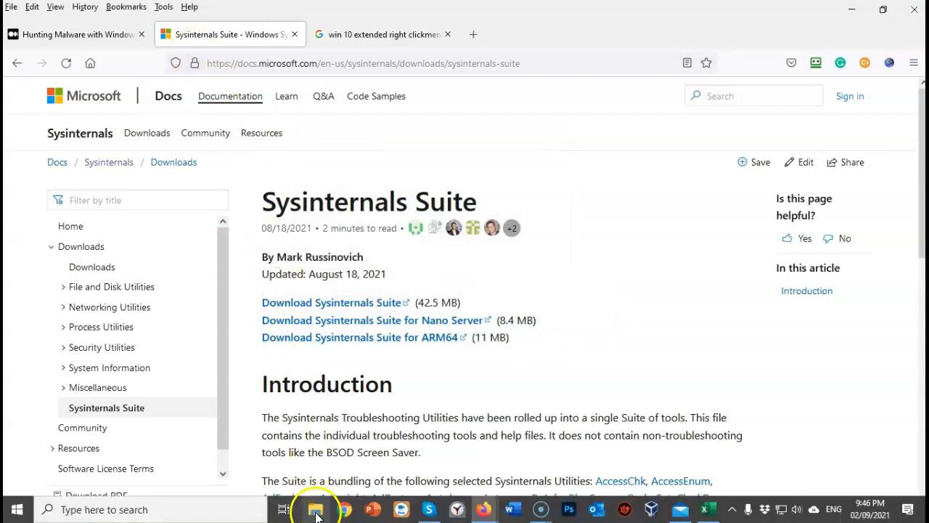
# Open the SysinternalsSuite folder on the Data Backup (F:) drive in File Explorer
pyautogui.click(315, 509)
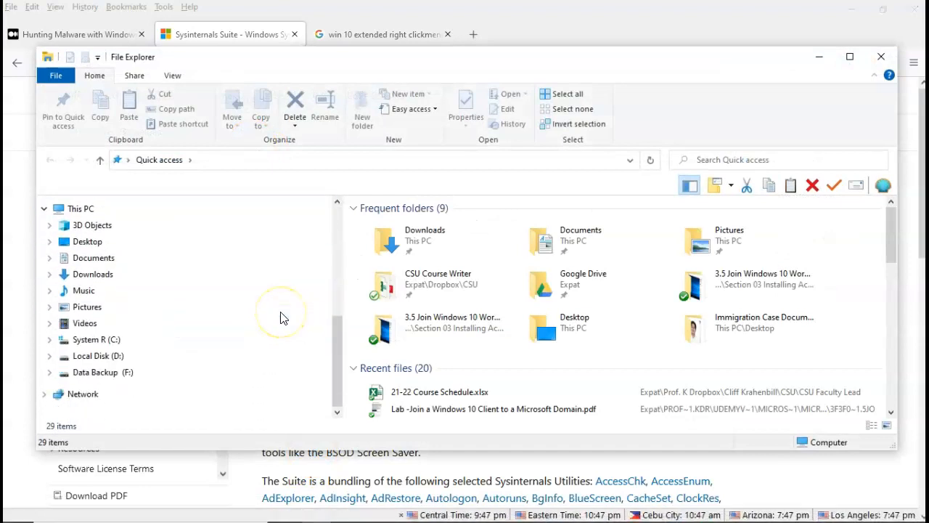
pyautogui.click(97, 371)
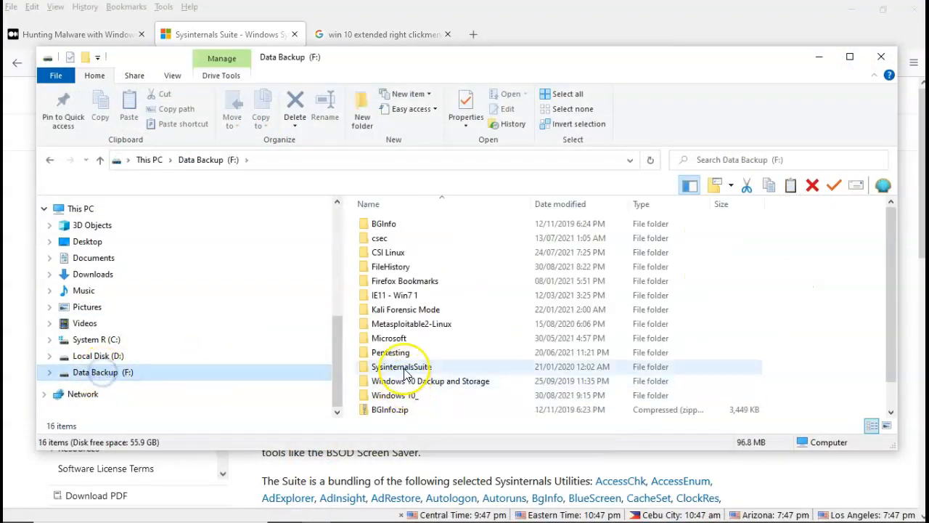
pyautogui.click(402, 367)
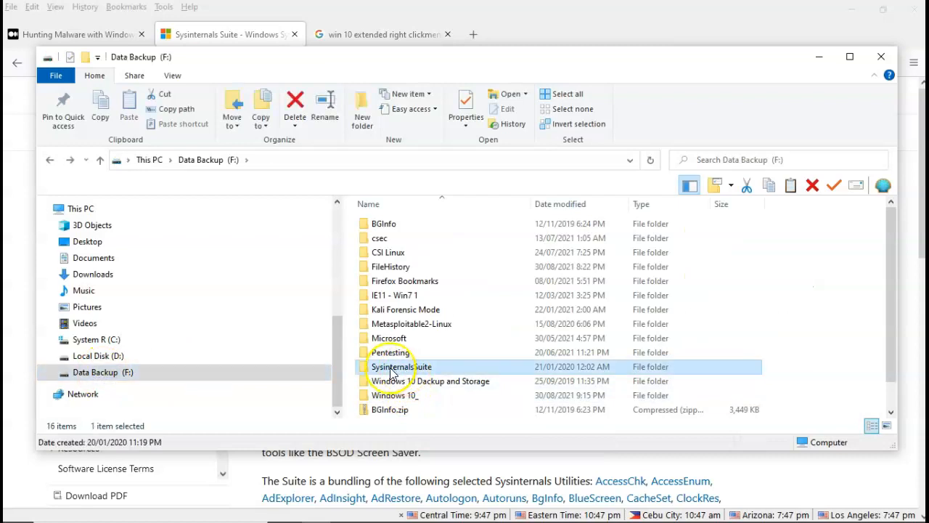
pyautogui.doubleClick(400, 367)
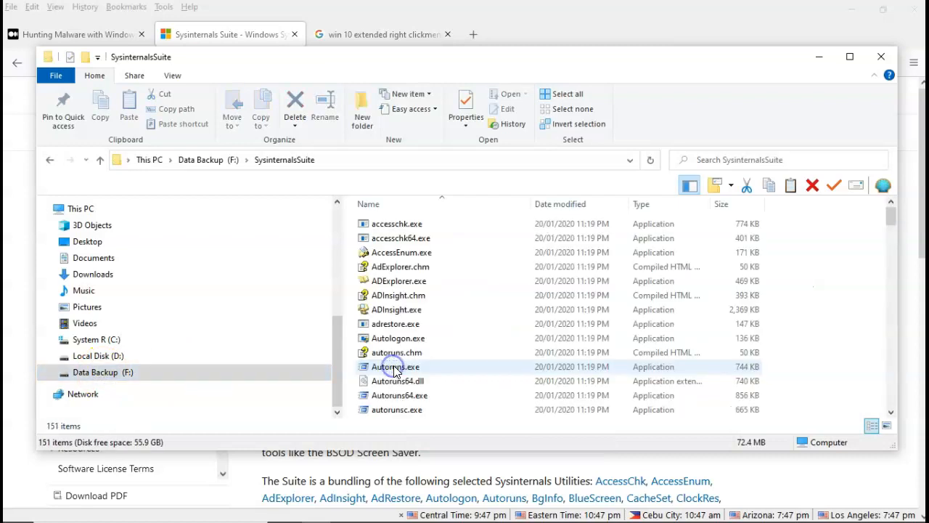
# Browse the suite's extracted tools, then return to the Data Backup (F:) root
pyautogui.scroll(-3)
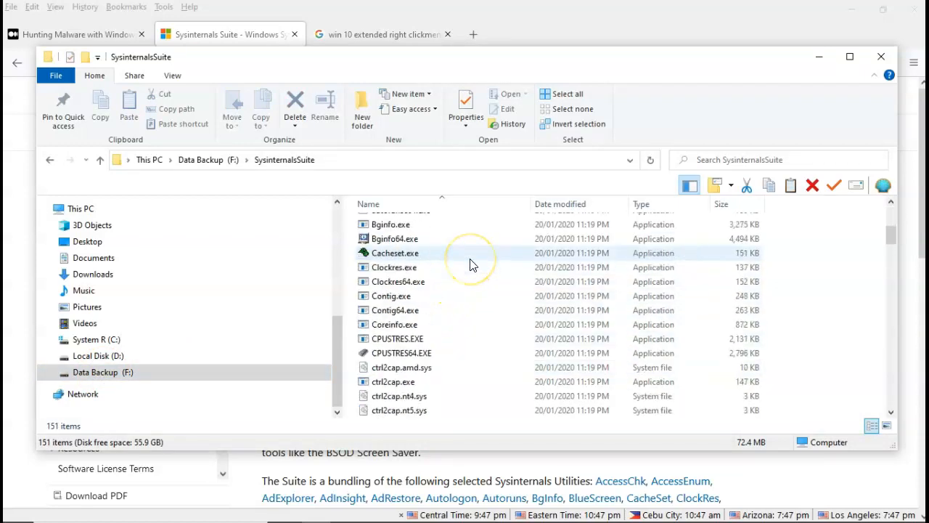
pyautogui.scroll(-3)
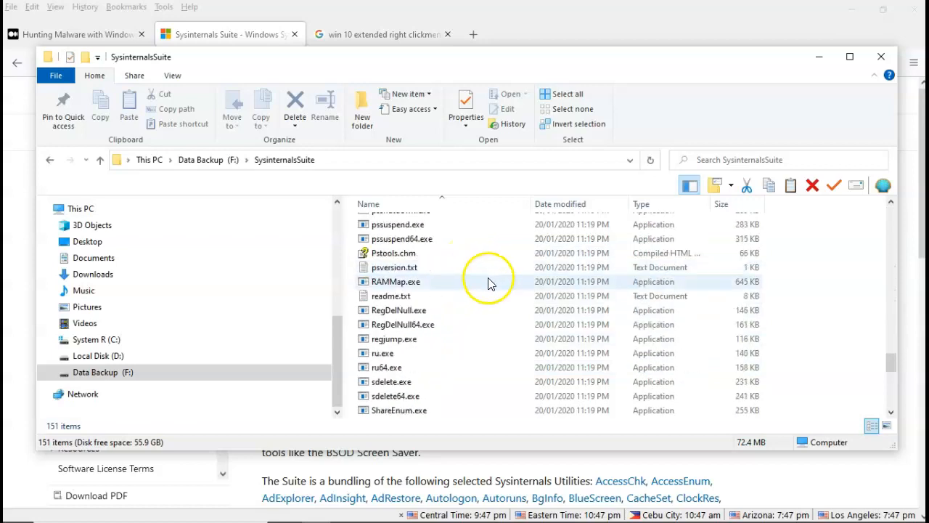
pyautogui.scroll(3)
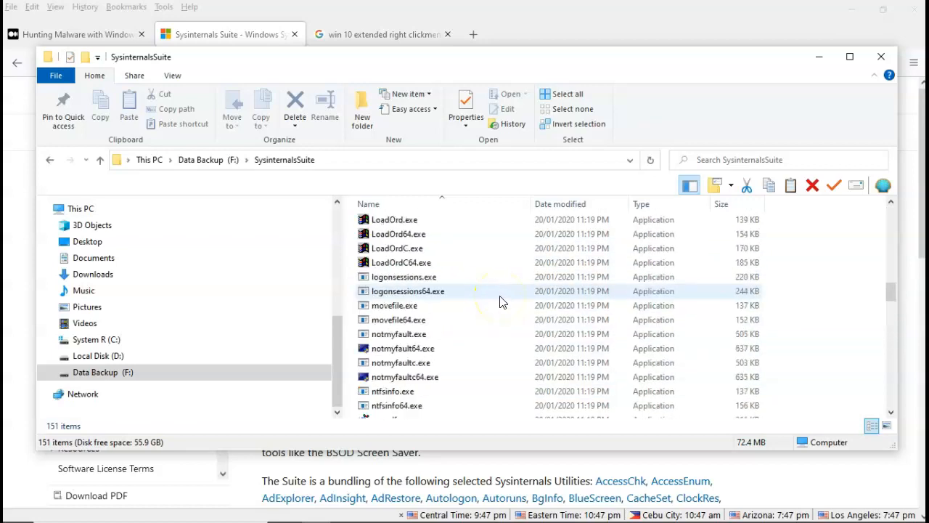
pyautogui.scroll(3)
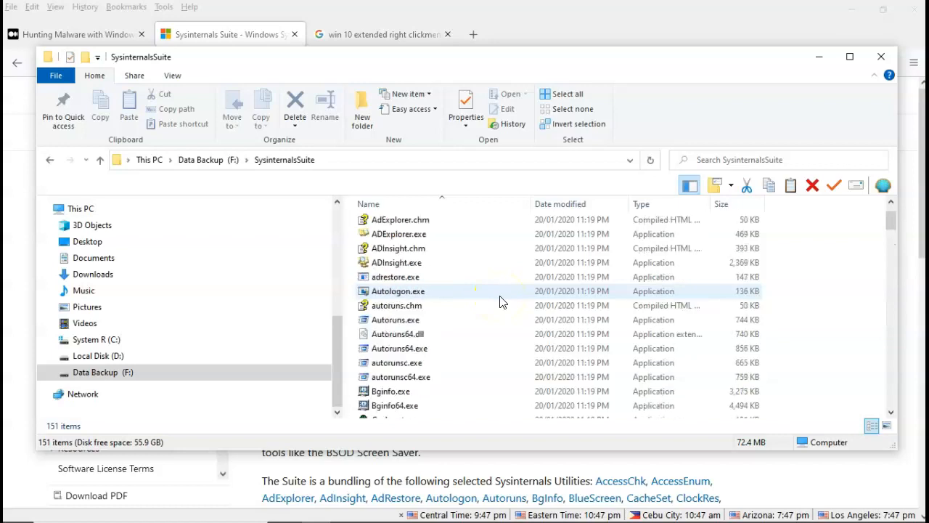
pyautogui.scroll(3)
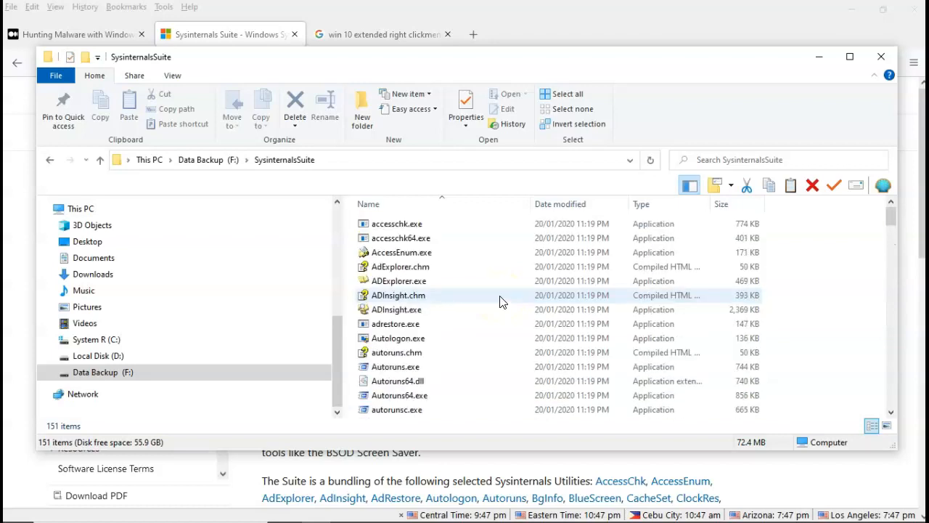
pyautogui.moveTo(480, 252)
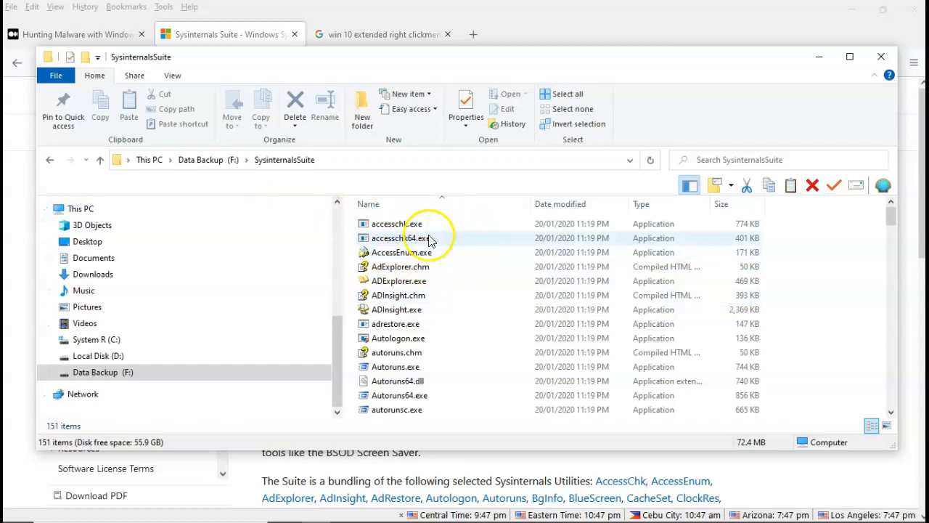
pyautogui.click(95, 372)
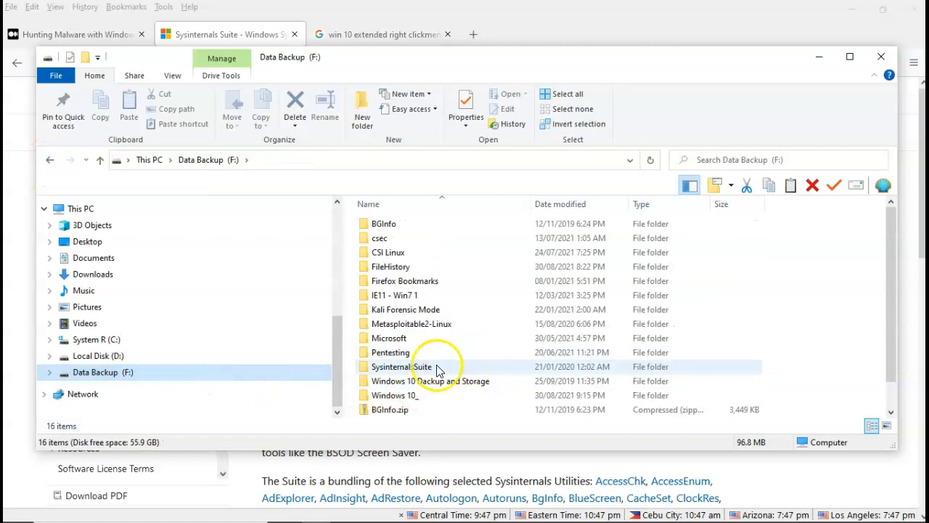
# Show the SysinternalsSuite folder's context menu, then its Shift+right-click extended menu with command window options
pyautogui.click(402, 367)
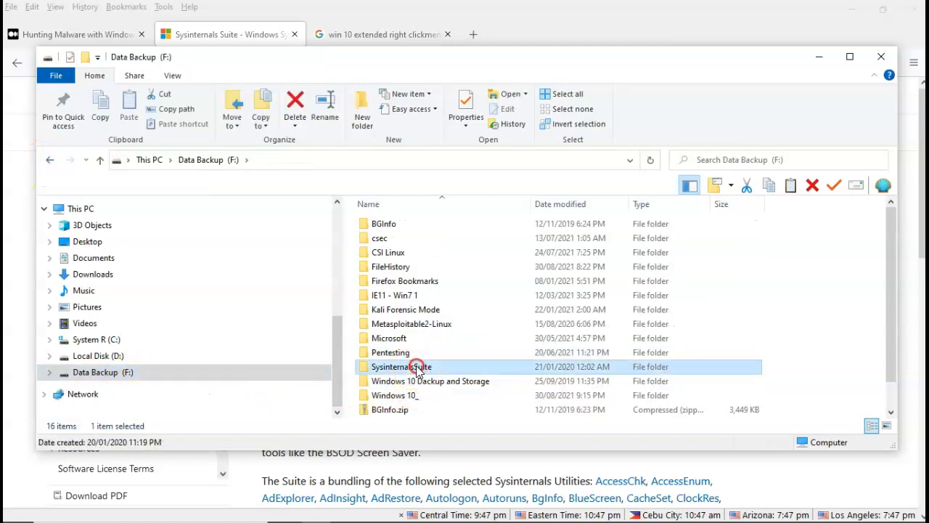
pyautogui.rightClick(401, 366)
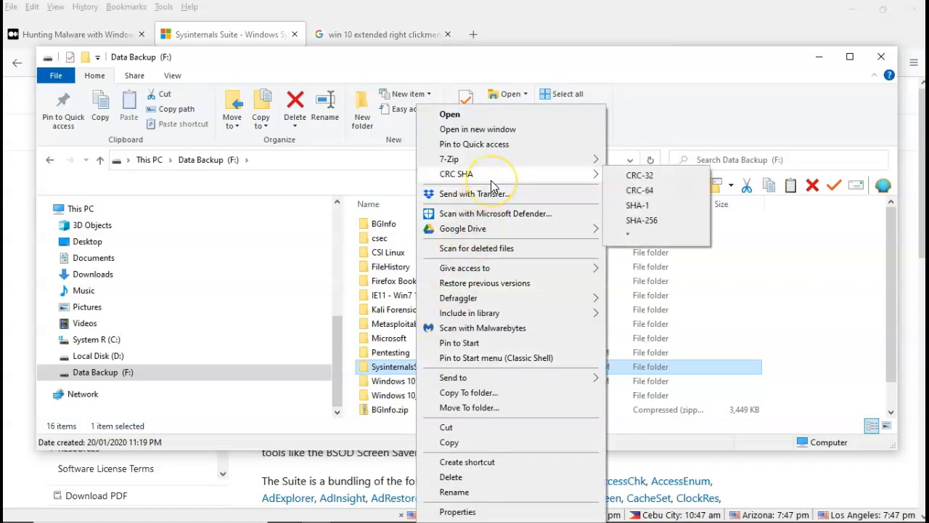
pyautogui.moveTo(492, 186)
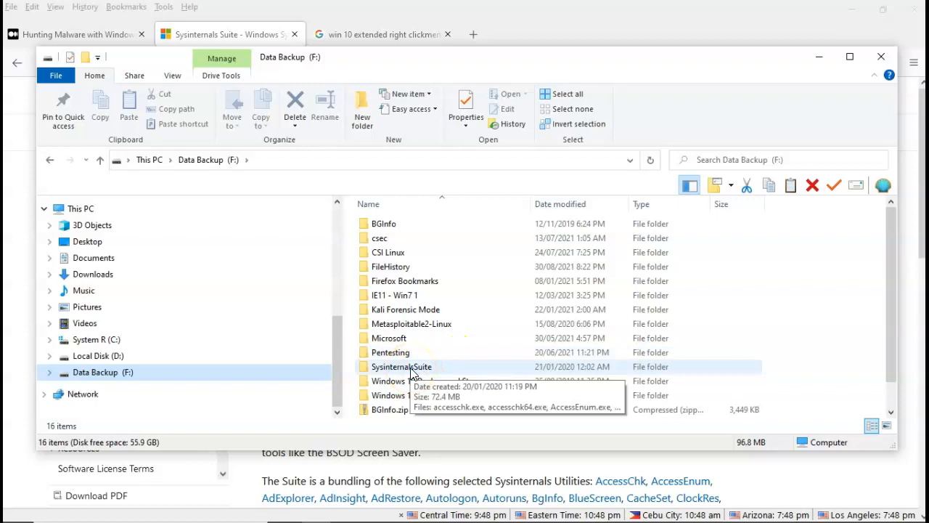
pyautogui.click(402, 366)
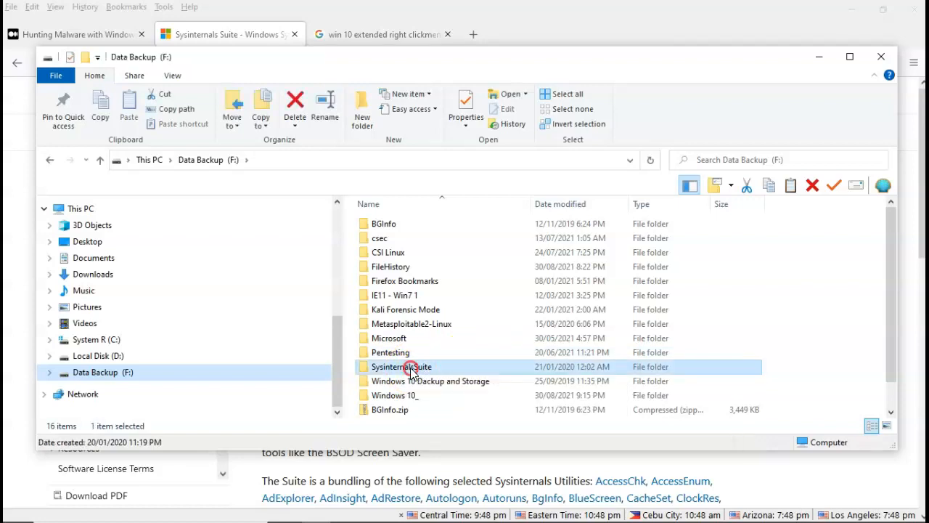
pyautogui.rightClick(402, 367)
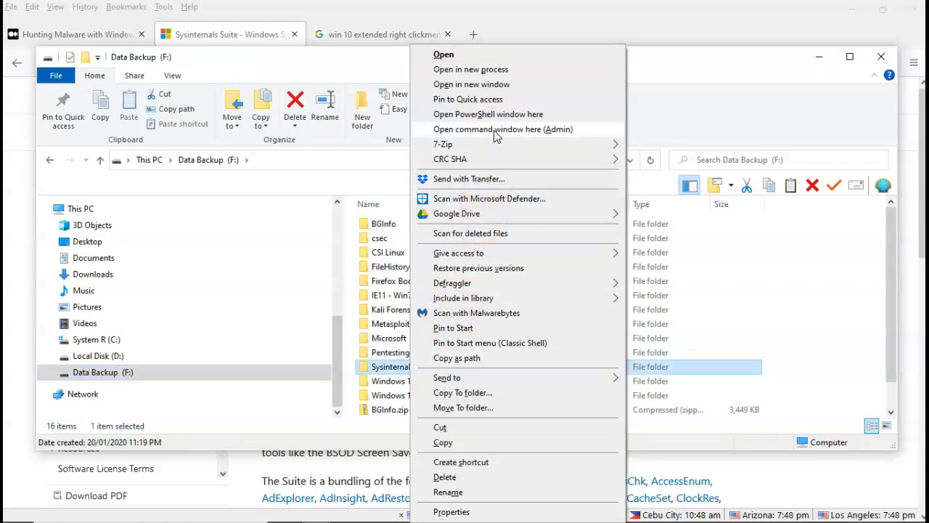
# Run dir in an admin Command Prompt opened at F:\SysinternalsSuite
pyautogui.click(502, 128)
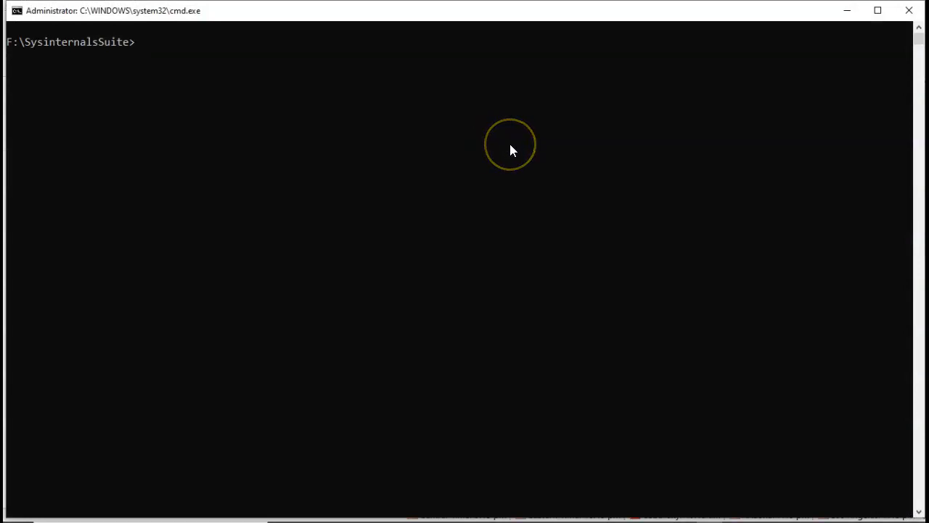
pyautogui.write('dir')
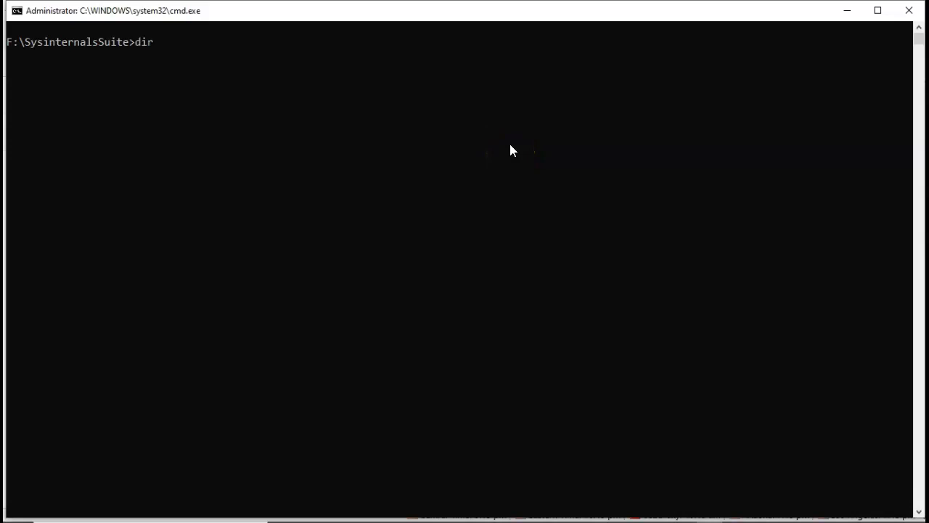
pyautogui.press('Return')
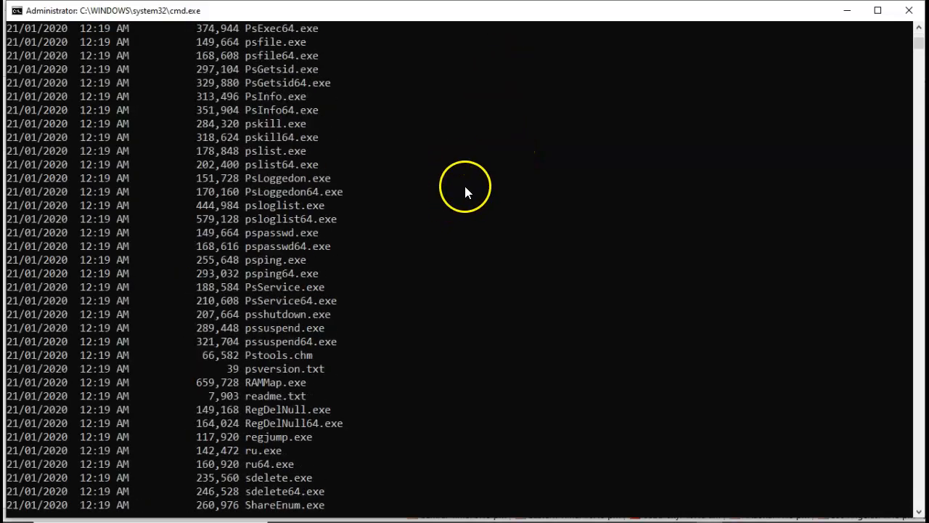
# Scroll the directory listing of the suite's tools to locate procdump64.exe
pyautogui.scroll(3)
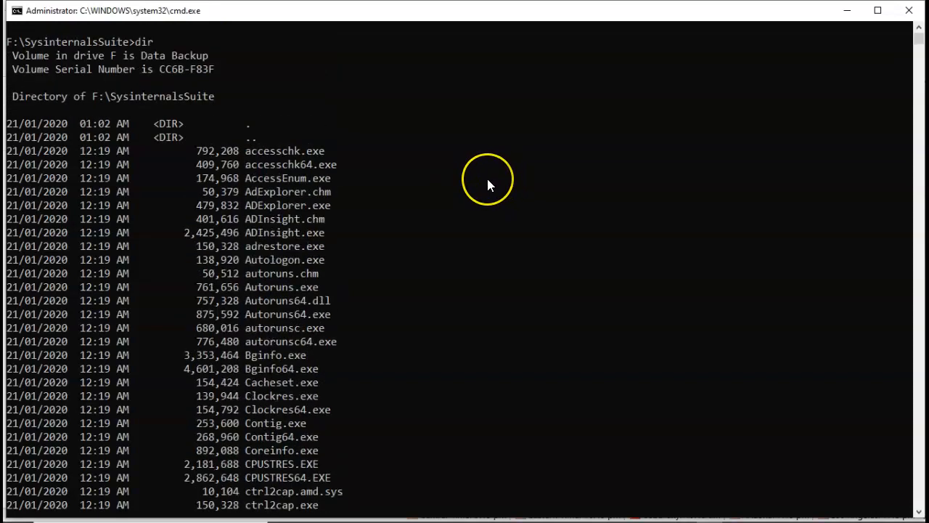
pyautogui.scroll(-3)
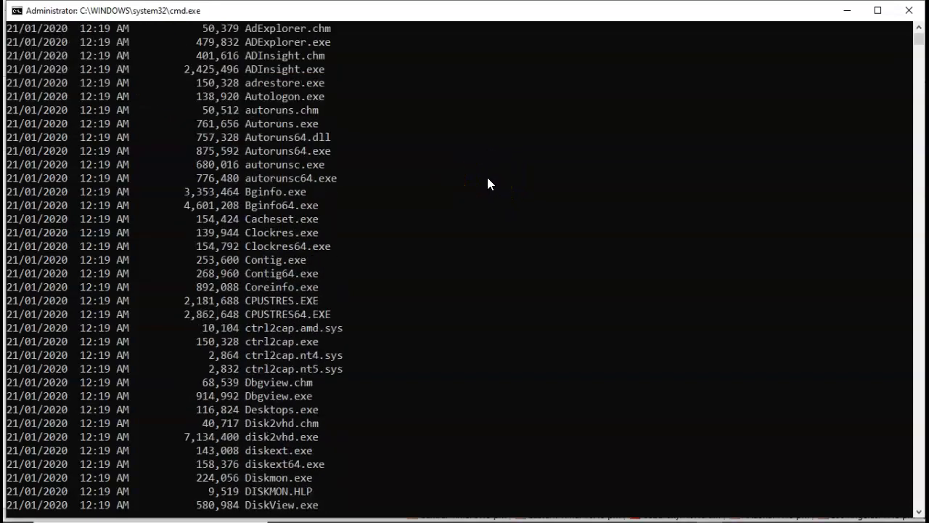
pyautogui.scroll(-3)
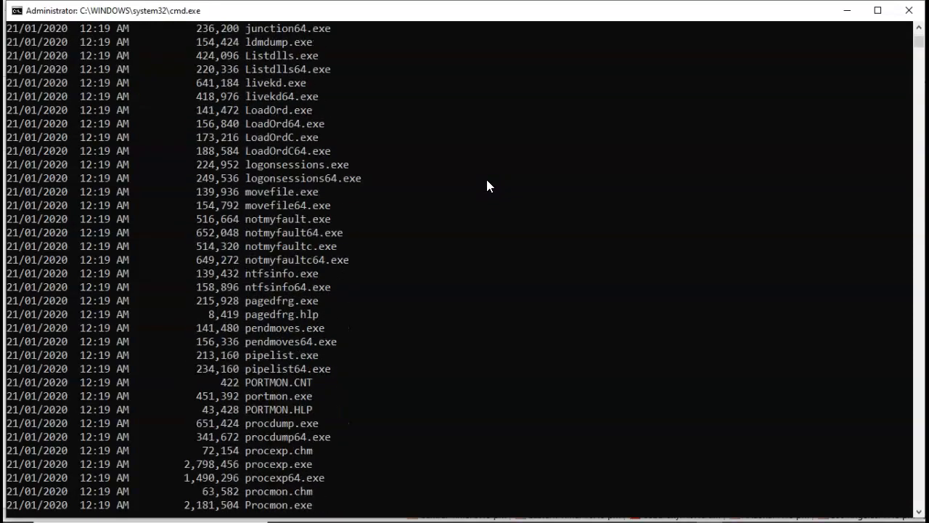
pyautogui.scroll(-3)
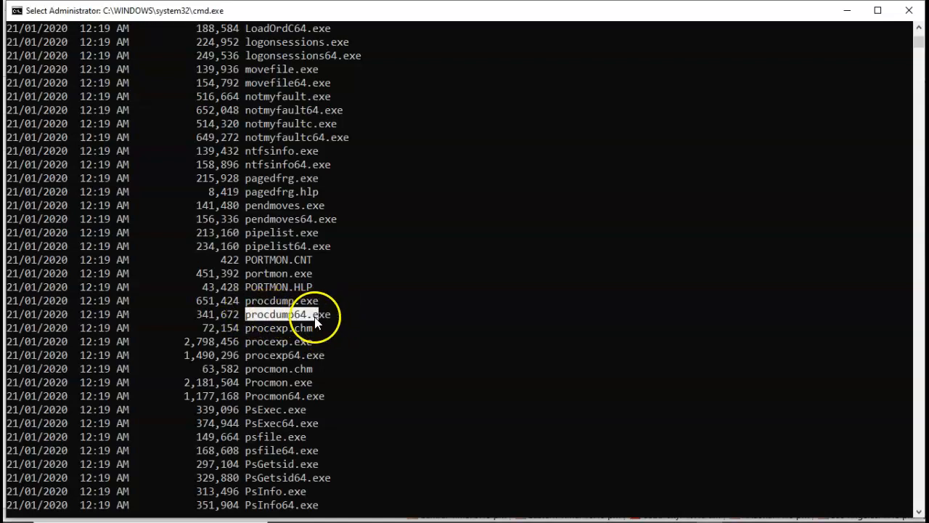
pyautogui.moveTo(447, 381)
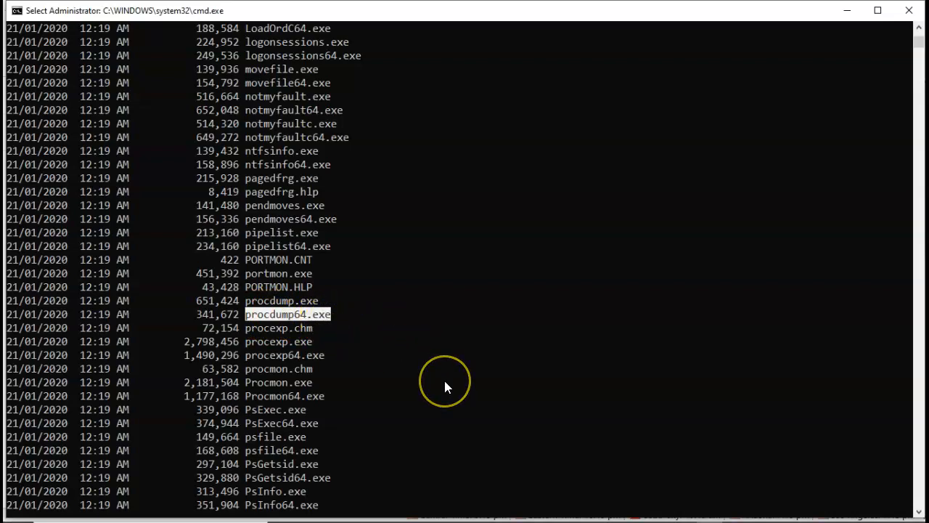
pyautogui.scroll(-3)
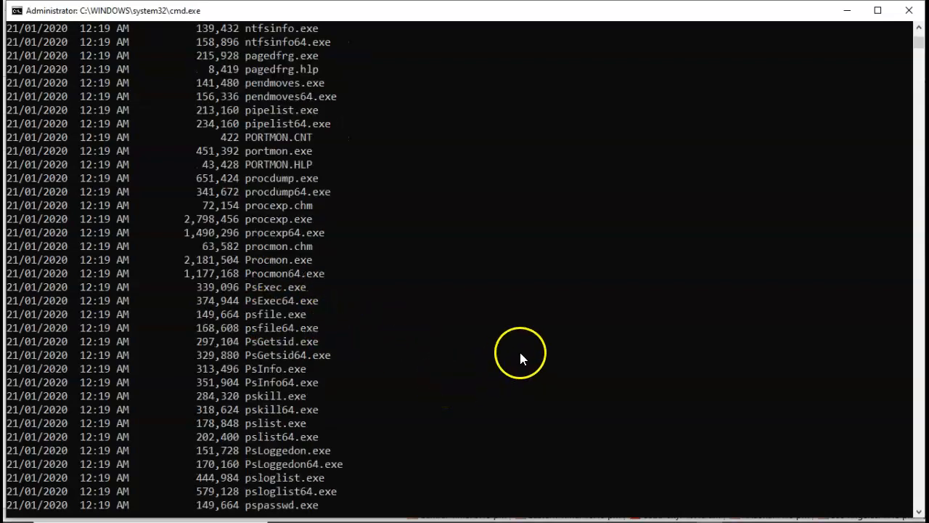
# Launch procdump64.exe from the suite folder, bringing up its license agreement
pyautogui.write('procdump64.exe')
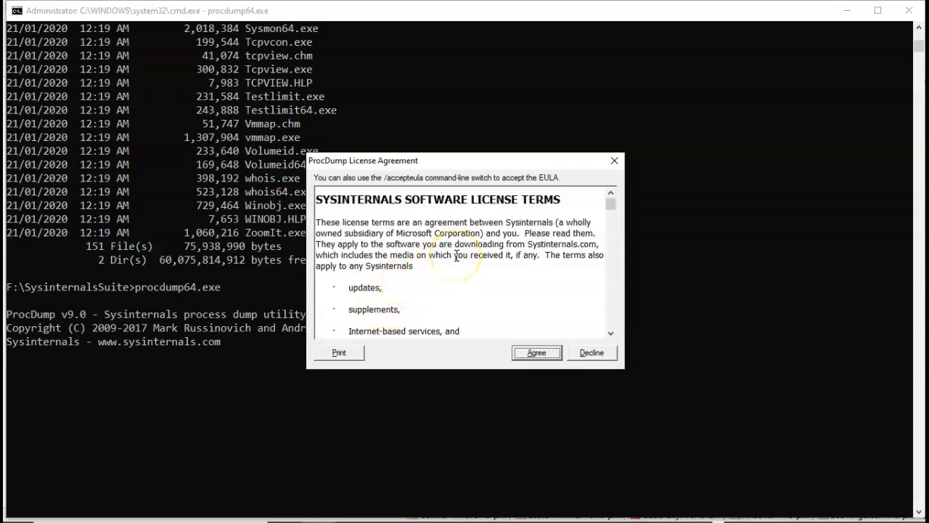
pyautogui.moveTo(521, 300)
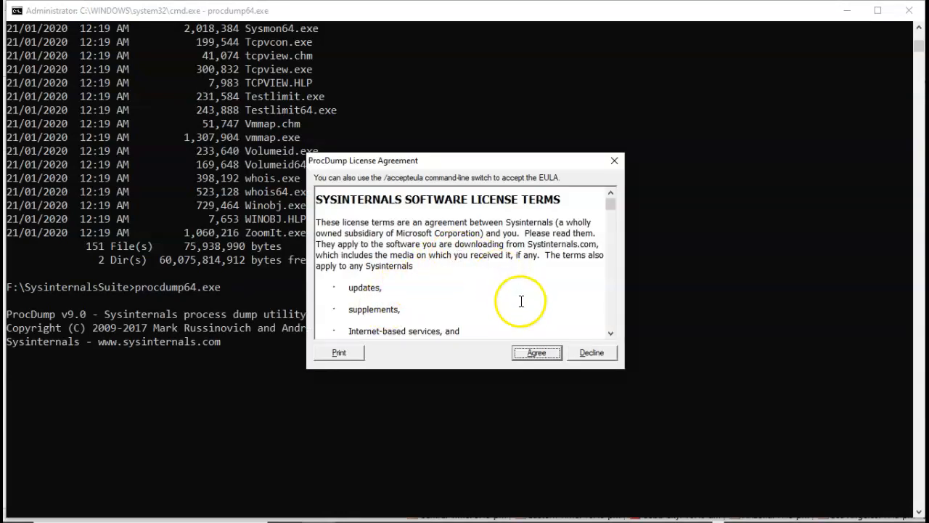
# Agree to the ProcDump v9.0 license so its usage help prints in the console
pyautogui.click(537, 352)
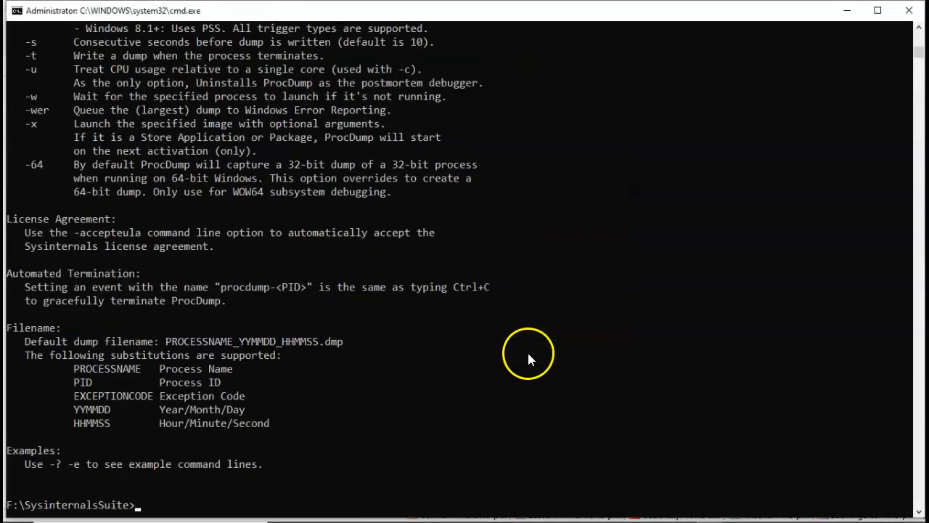
pyautogui.scroll(-3)
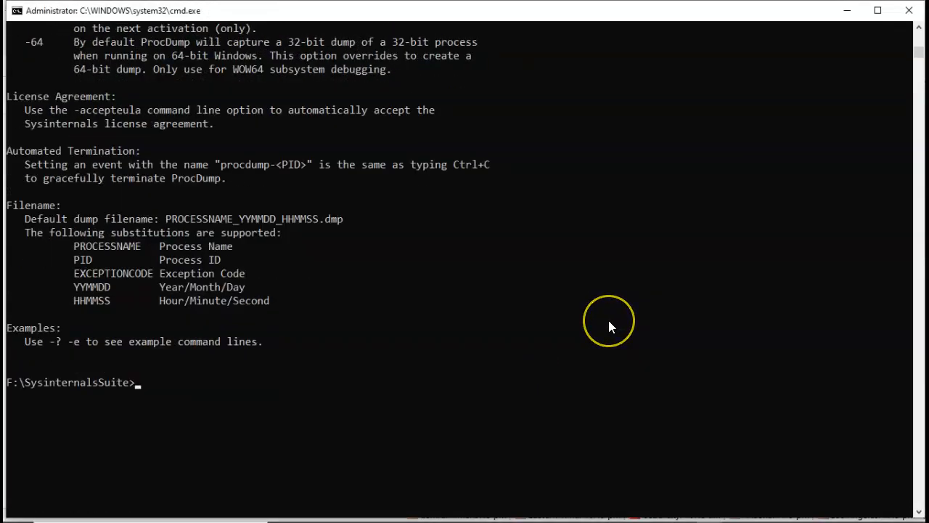
pyautogui.moveTo(610, 327)
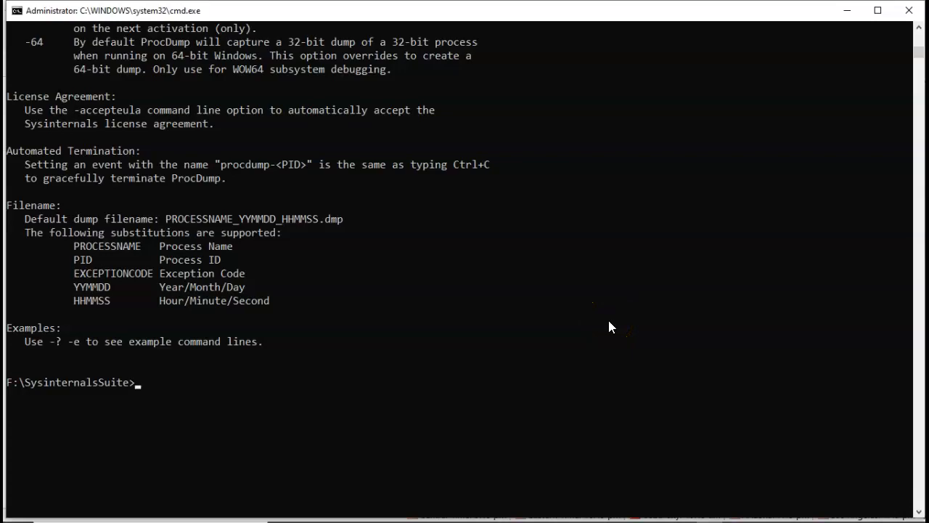
pyautogui.scroll(3)
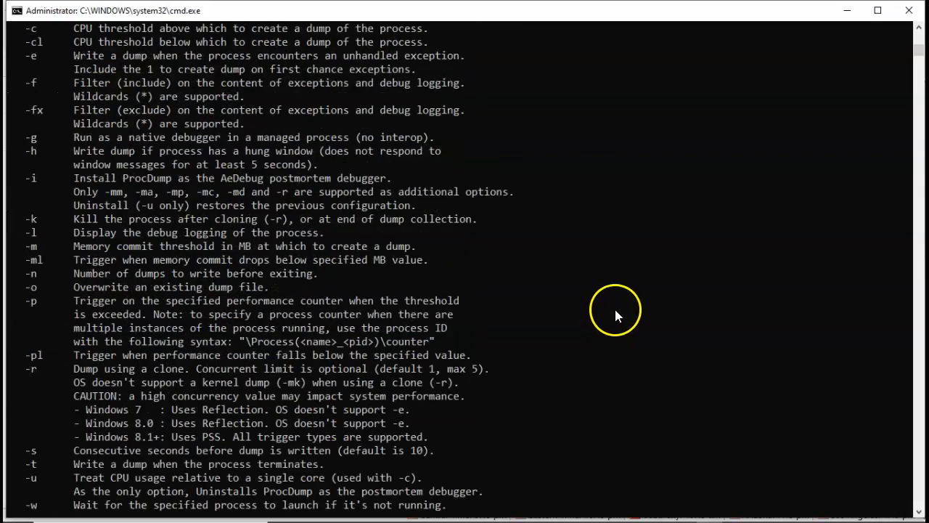
pyautogui.press('Return')
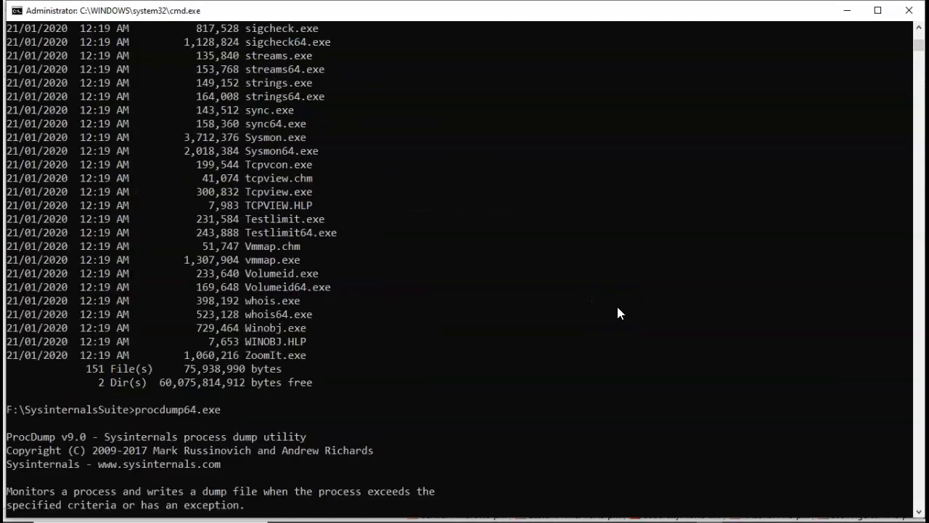
# Read through ProcDump's printed usage options, license and filename notes
pyautogui.scroll(-3)
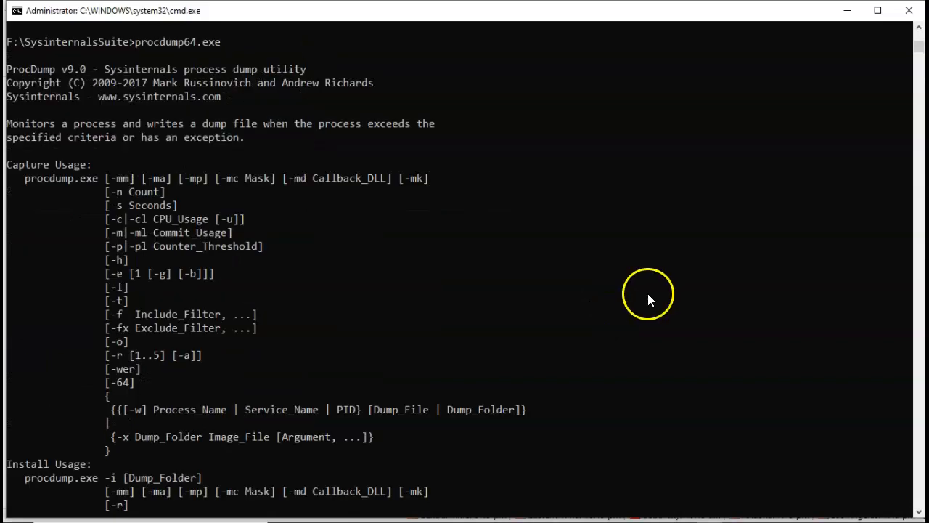
pyautogui.scroll(-3)
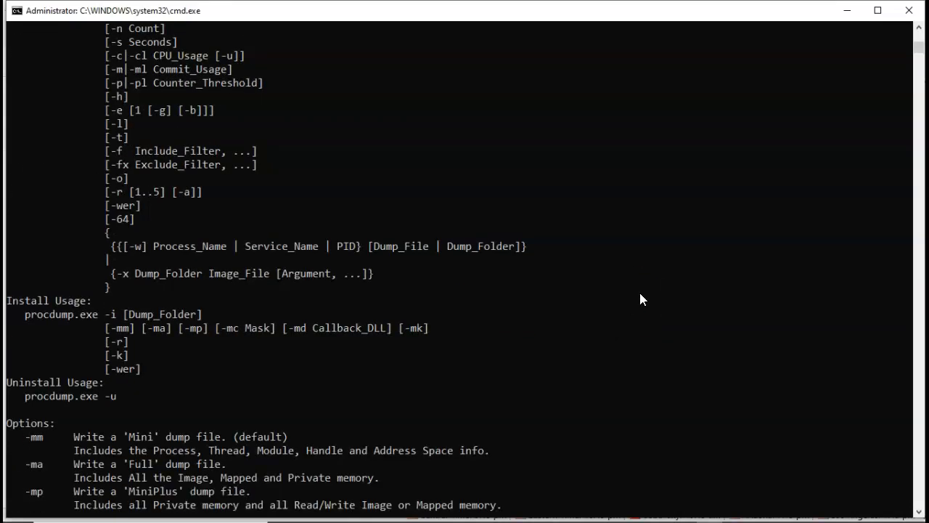
pyautogui.scroll(-3)
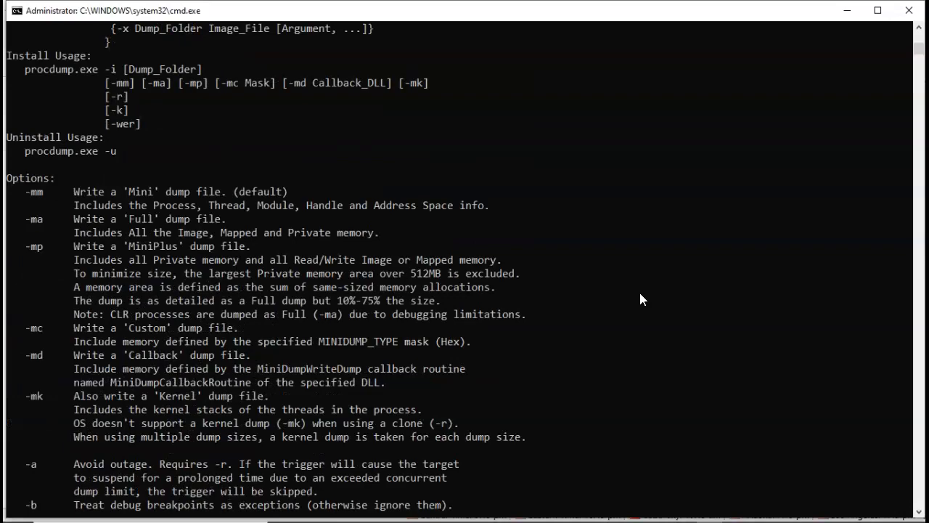
pyautogui.scroll(-3)
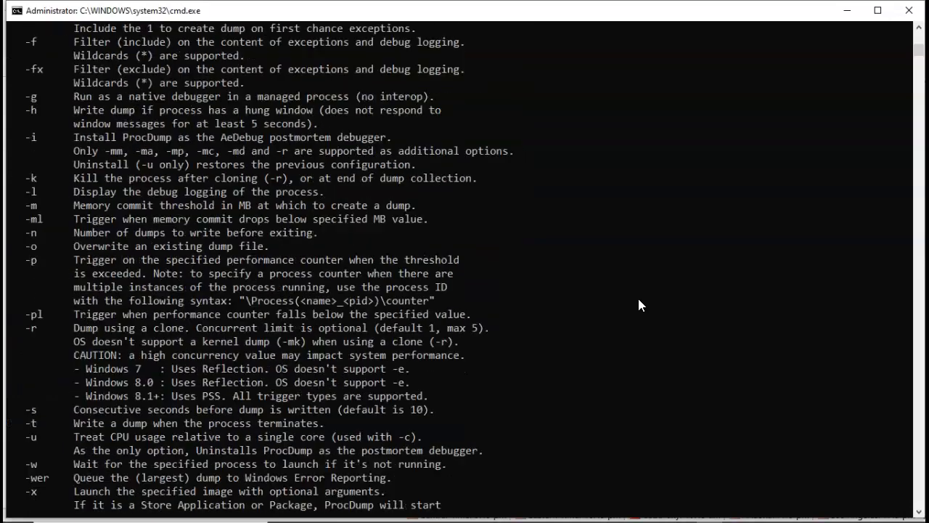
pyautogui.scroll(-3)
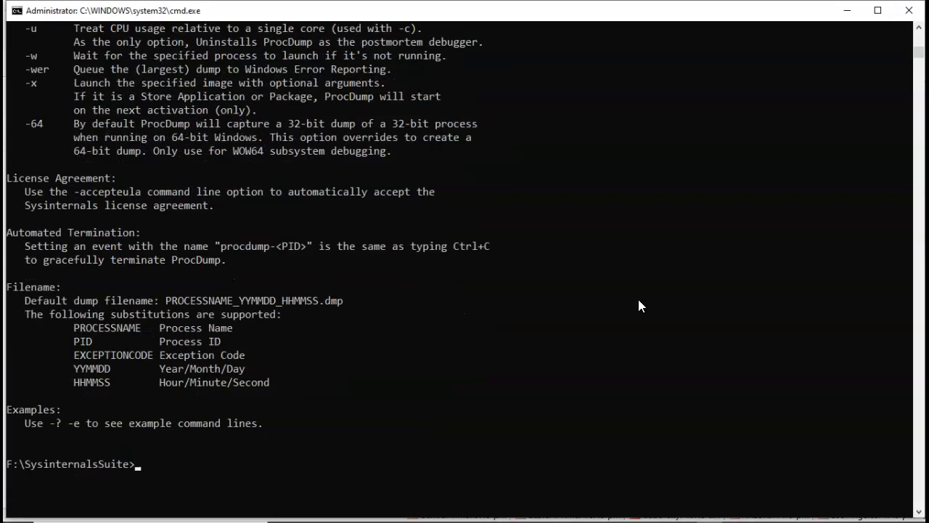
pyautogui.scroll(-3)
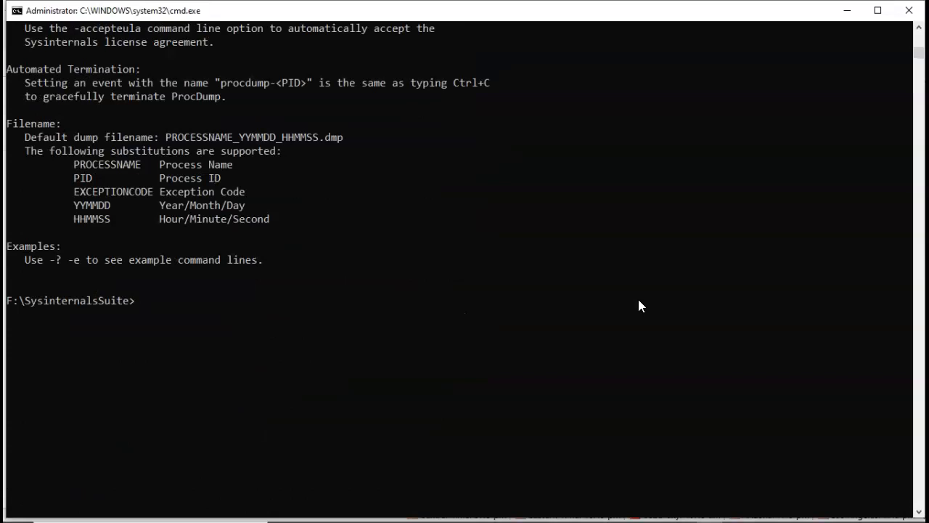
pyautogui.moveTo(341, 356)
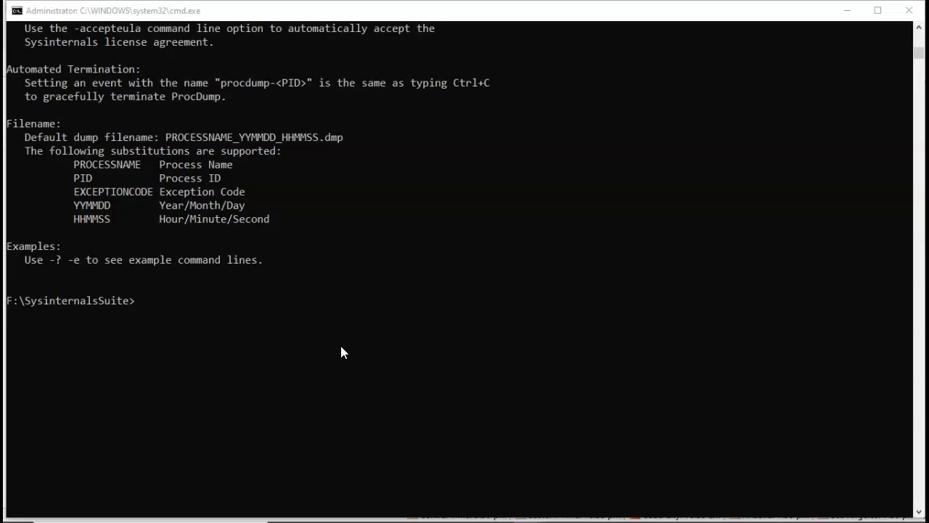
pyautogui.moveTo(145, 300)
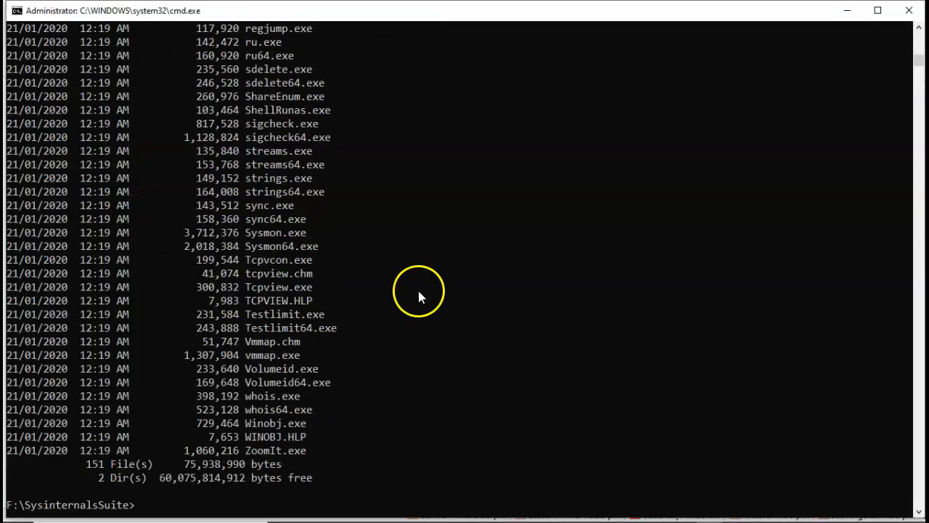
# Find procexp64.exe in the listing and launch the 64-bit Process Explorer
pyautogui.scroll(3)
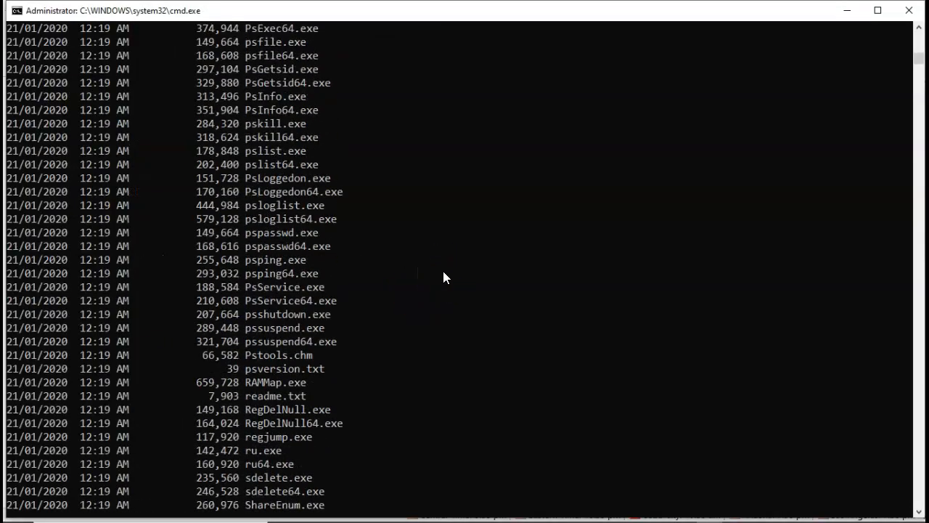
pyautogui.scroll(3)
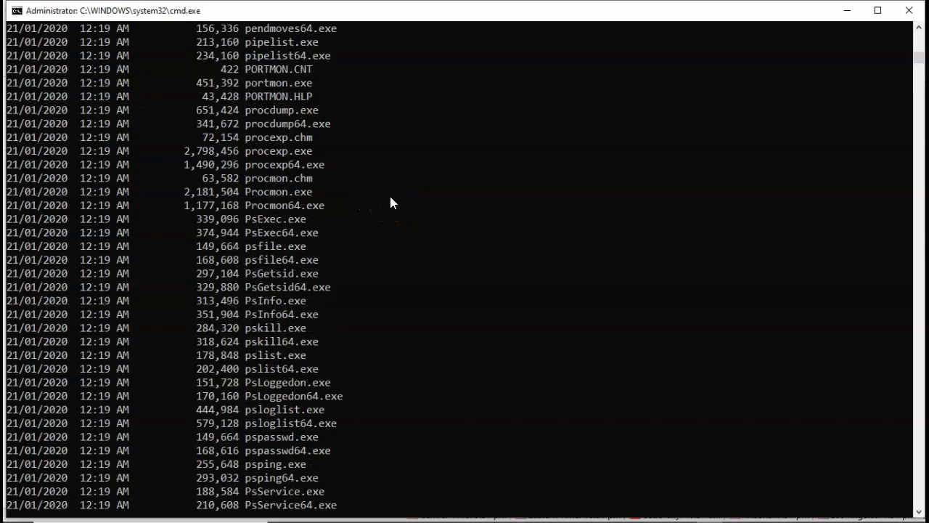
pyautogui.scroll(3)
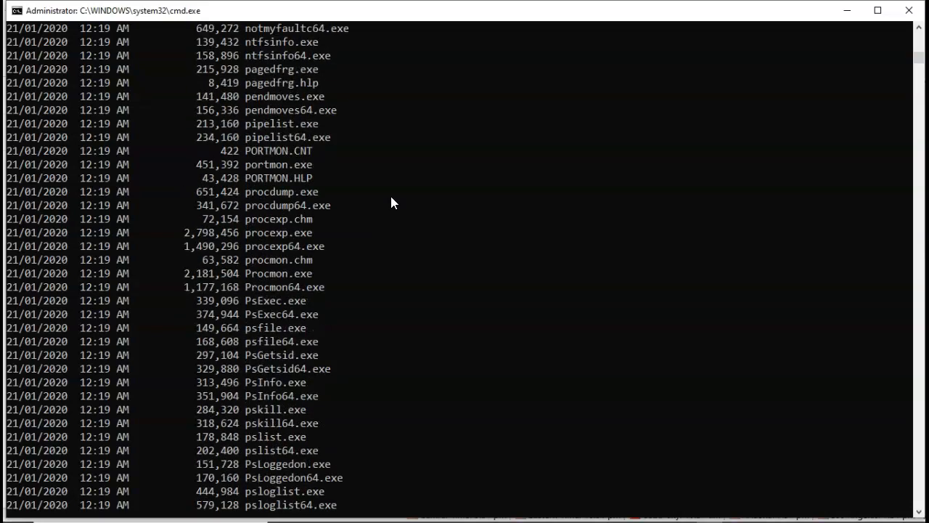
pyautogui.moveTo(250, 238)
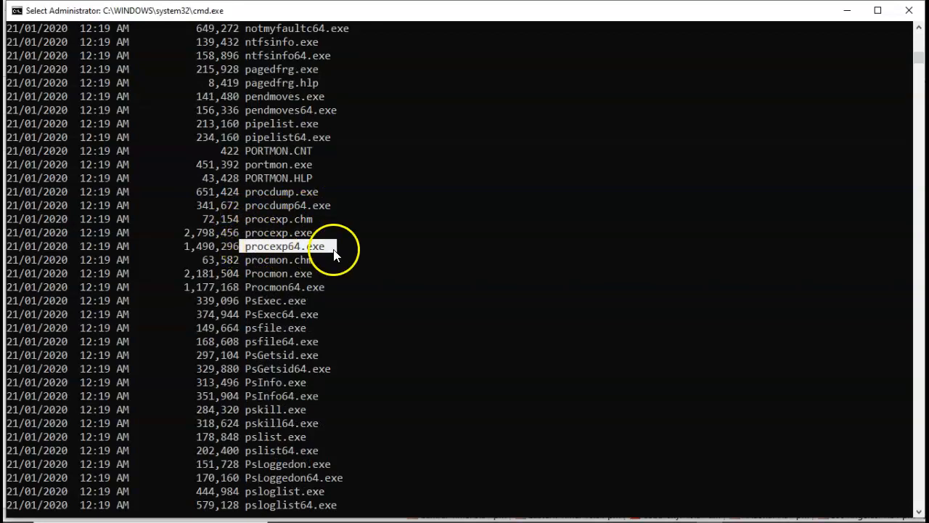
pyautogui.moveTo(324, 254)
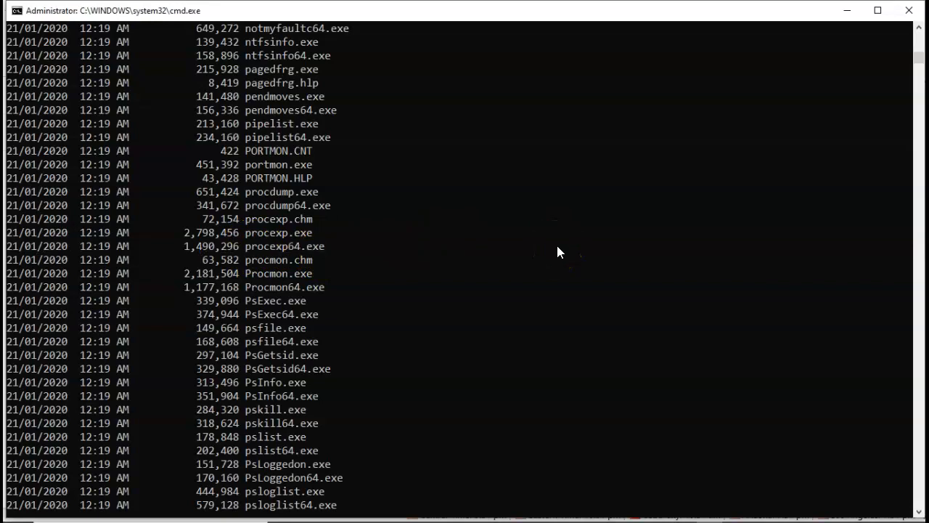
pyautogui.scroll(-3)
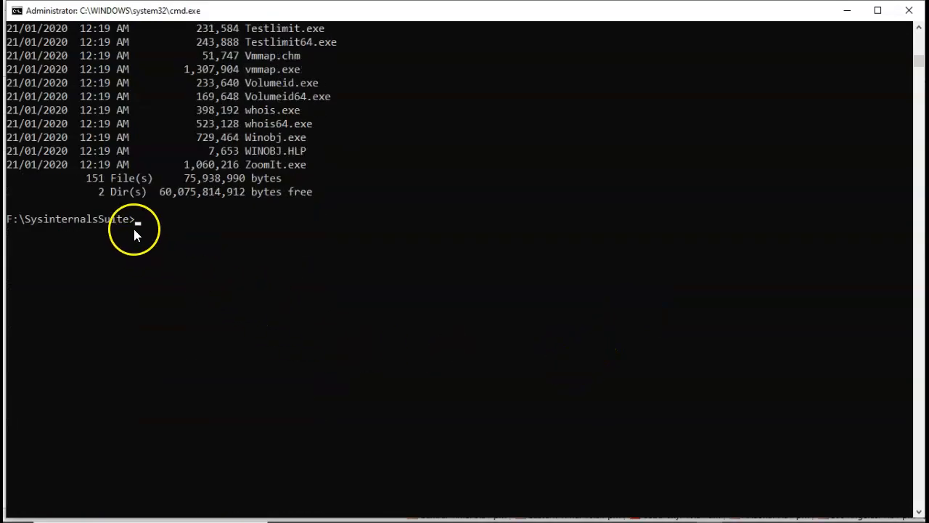
pyautogui.write('procexp64.exe')
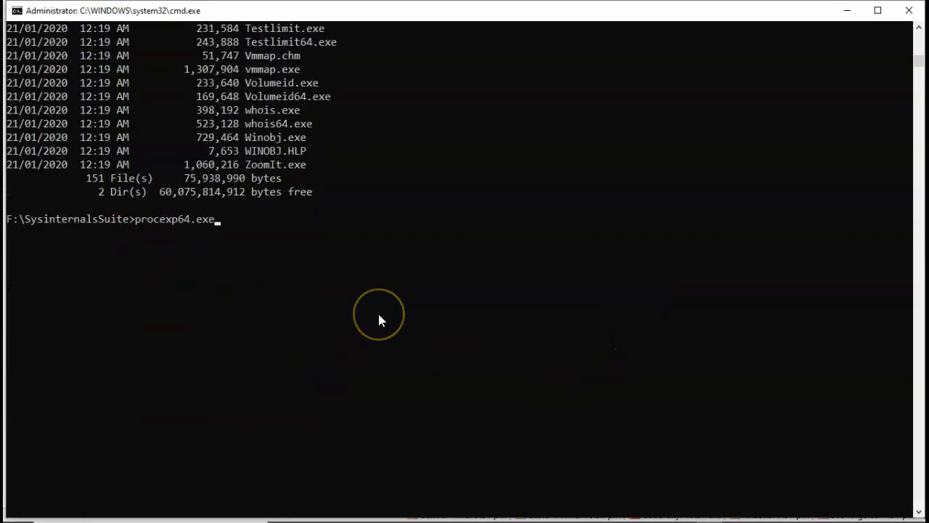
pyautogui.press('Return')
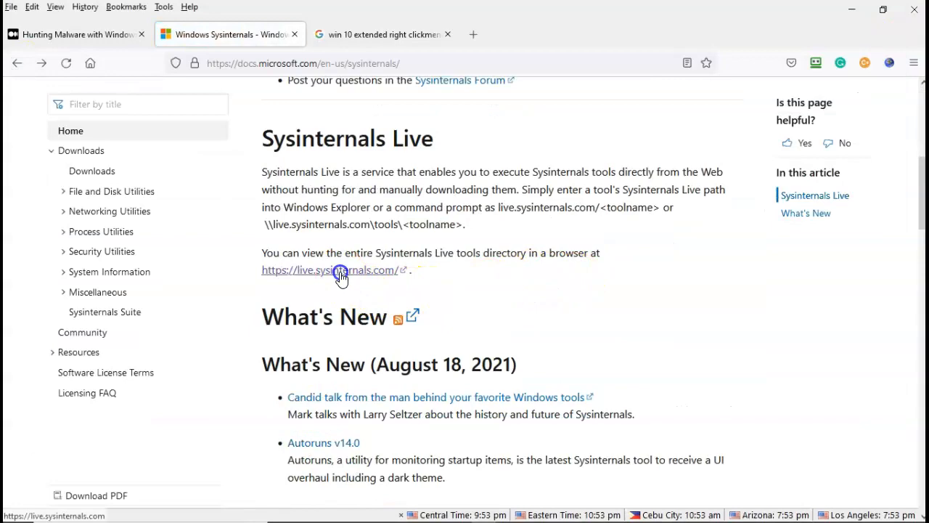
# Open the live.sysinternals.com tools directory, start downloading Autoruns.exe, then cancel it
pyautogui.click(334, 269)
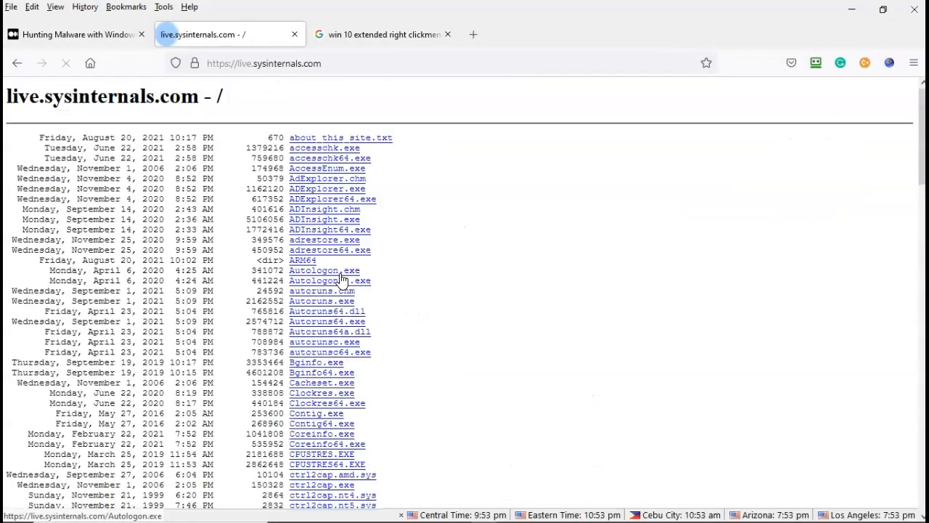
pyautogui.scroll(-3)
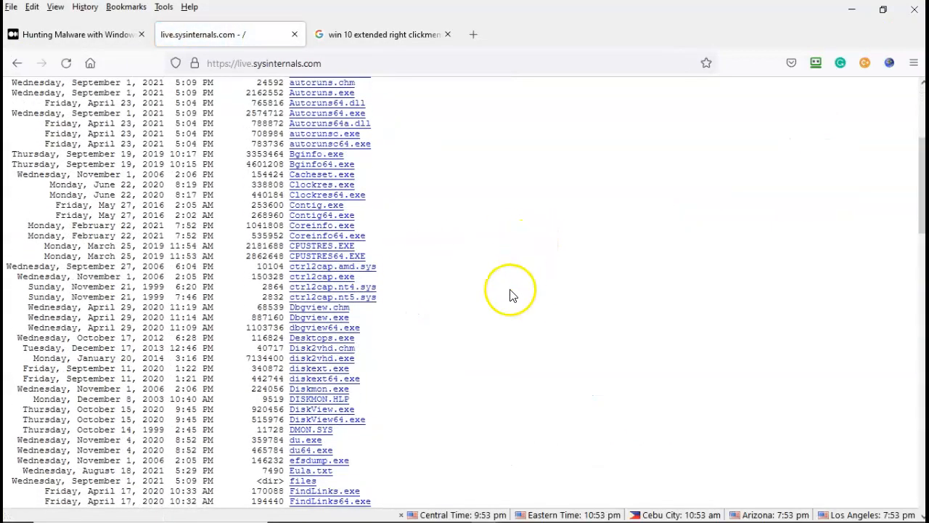
pyautogui.scroll(3)
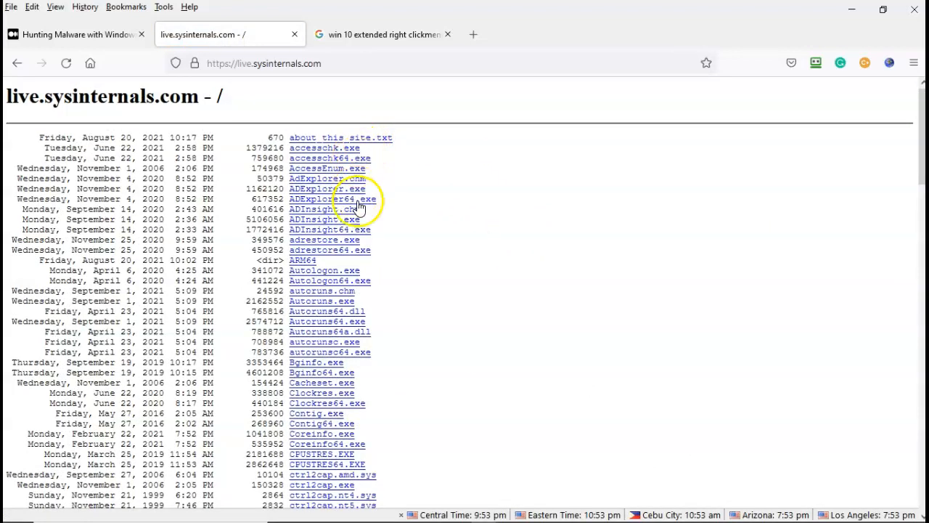
pyautogui.scroll(-3)
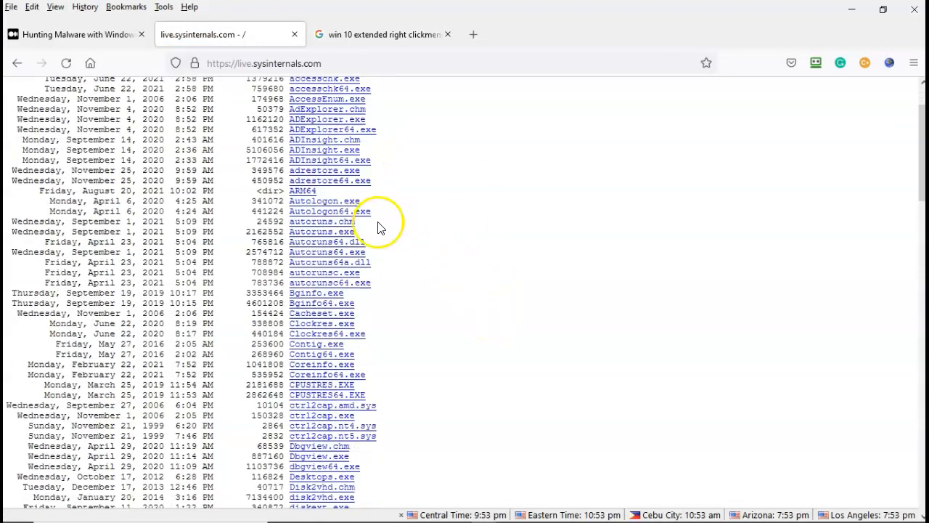
pyautogui.moveTo(313, 232)
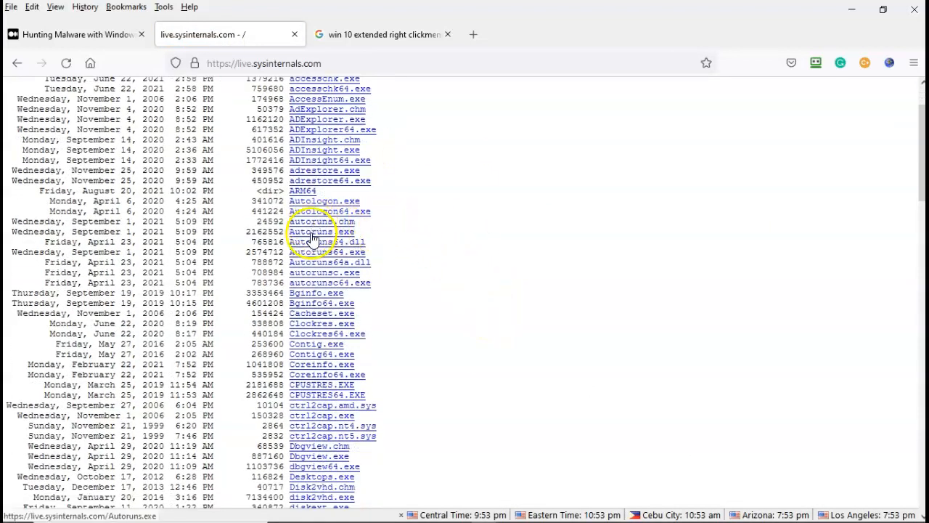
pyautogui.click(322, 231)
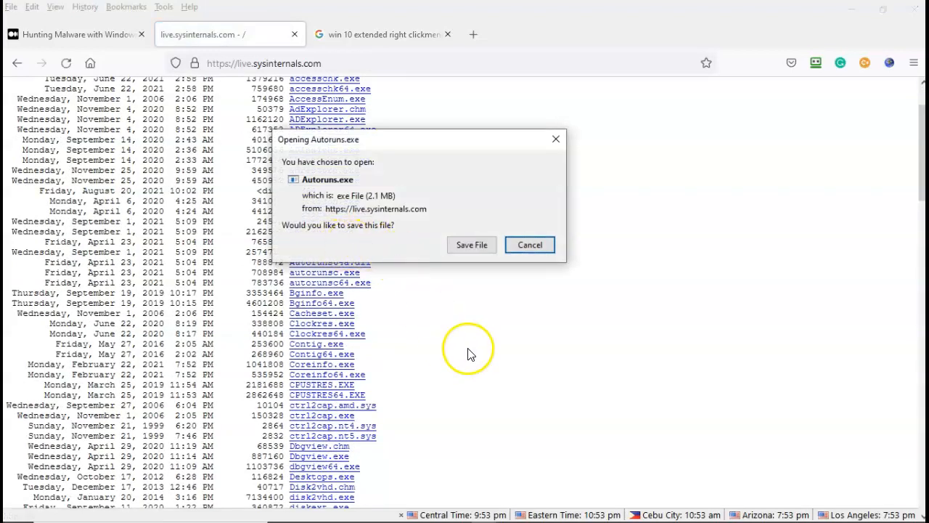
pyautogui.moveTo(471, 354)
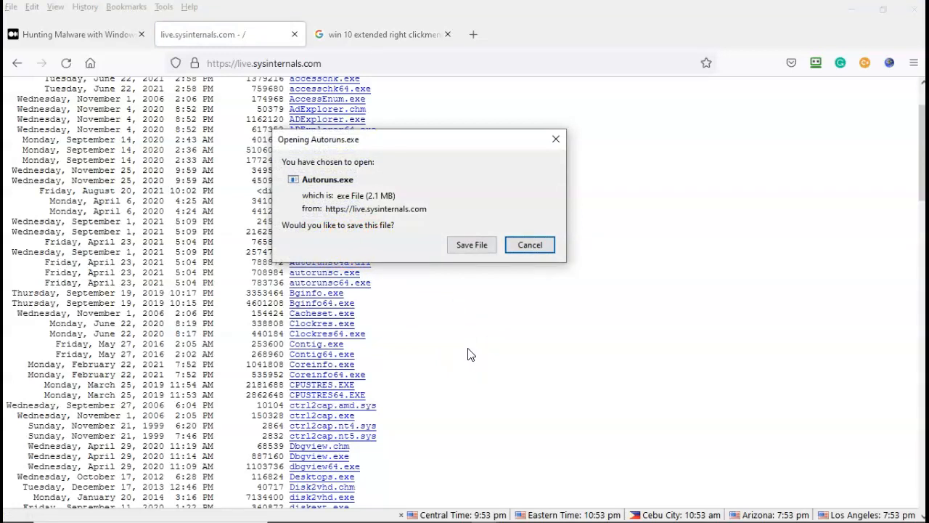
pyautogui.click(529, 244)
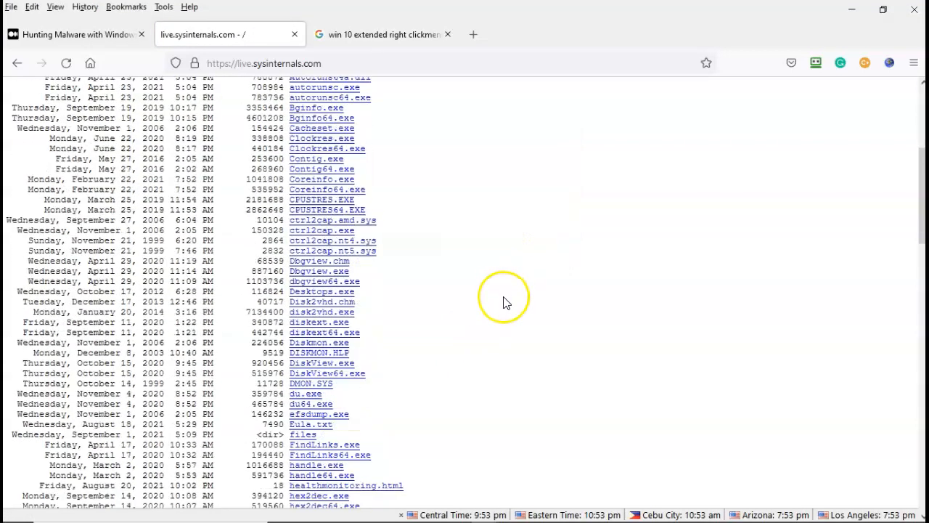
# Browse up and down the full Sysinternals Live tools listing
pyautogui.scroll(3)
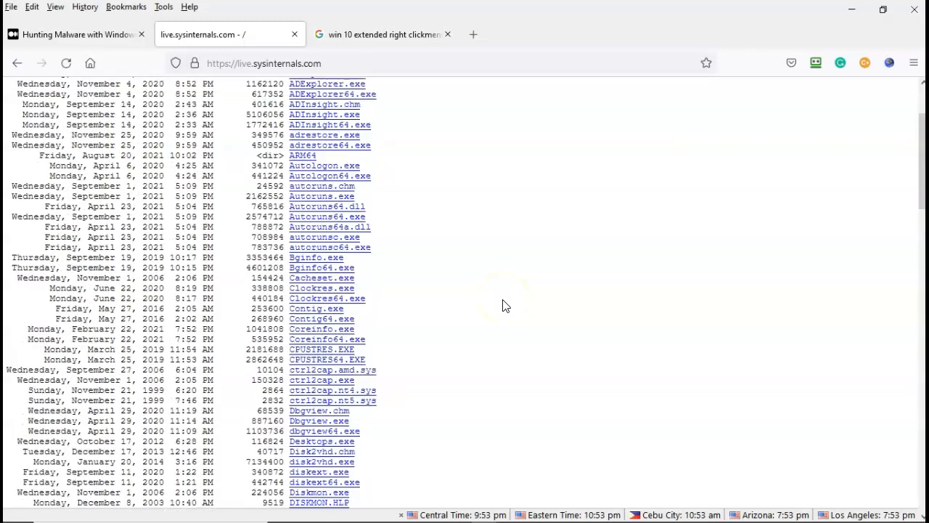
pyautogui.scroll(3)
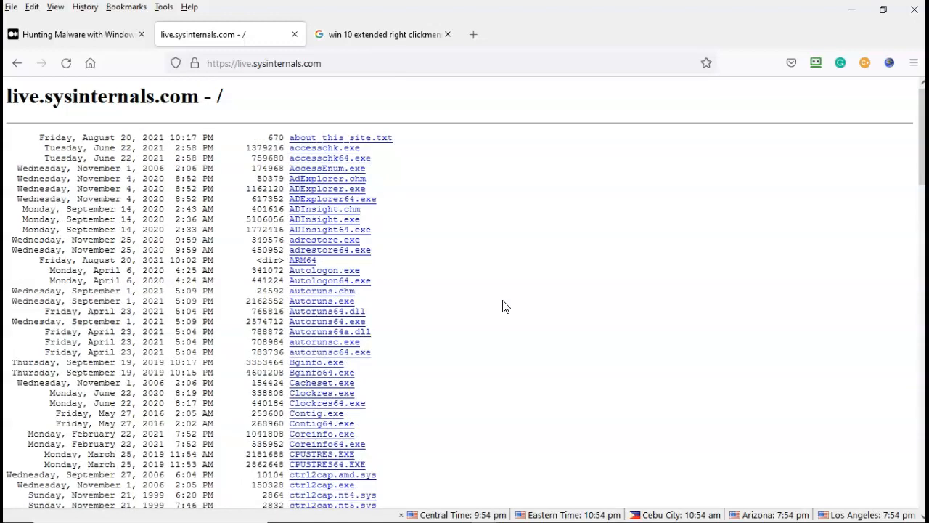
pyautogui.scroll(-3)
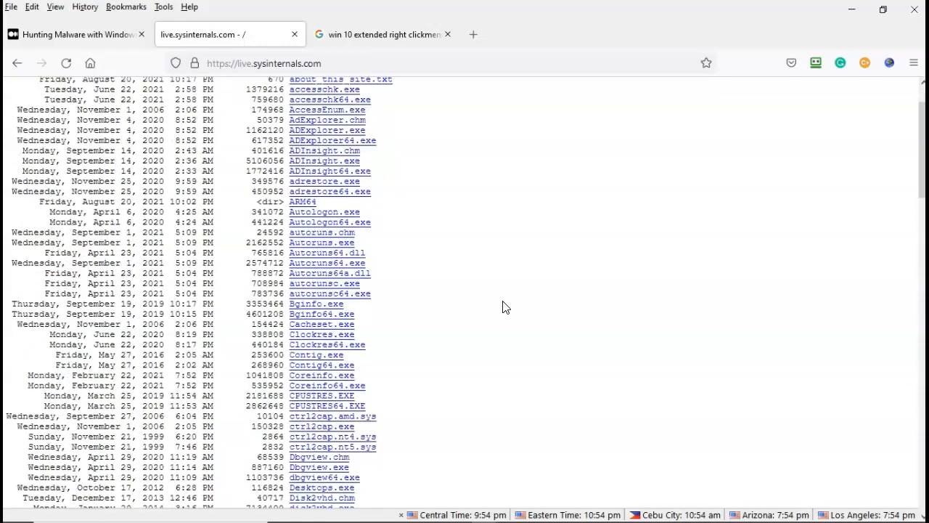
pyautogui.scroll(-3)
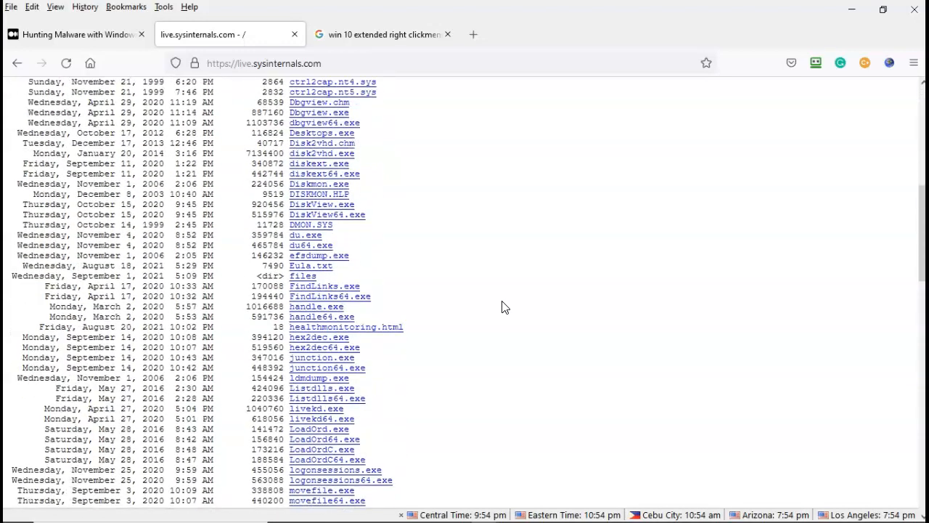
pyautogui.scroll(-3)
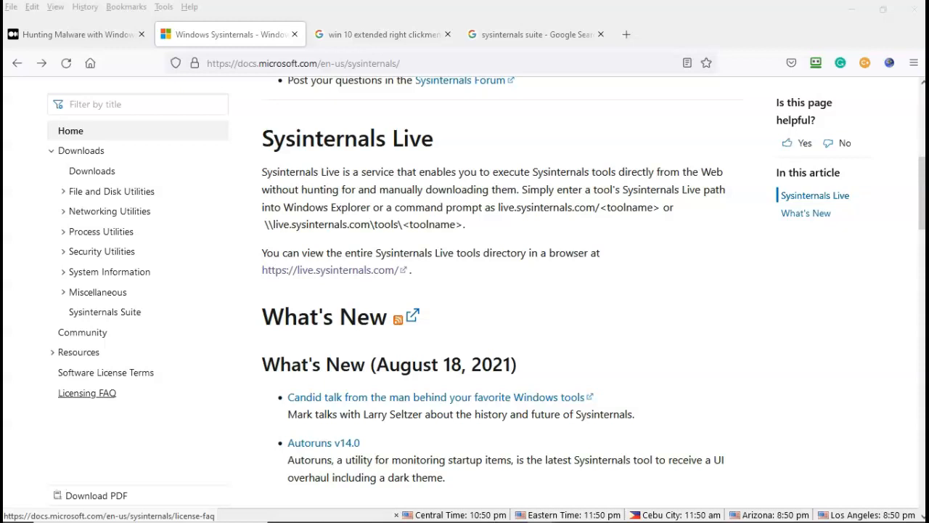
pyautogui.moveTo(157, 406)
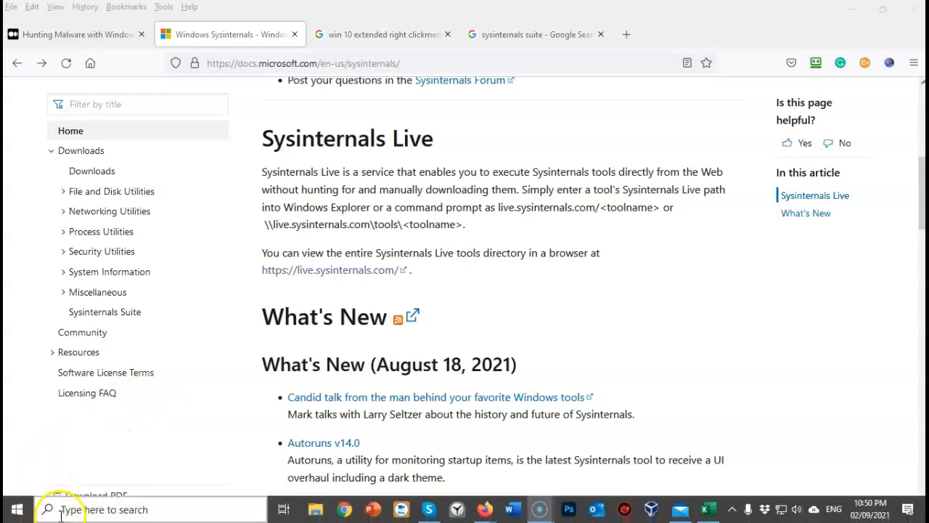
# Start cmd as administrator and copy the \\live.sysinternals.com\tools path from the docs page
pyautogui.write('cmd')
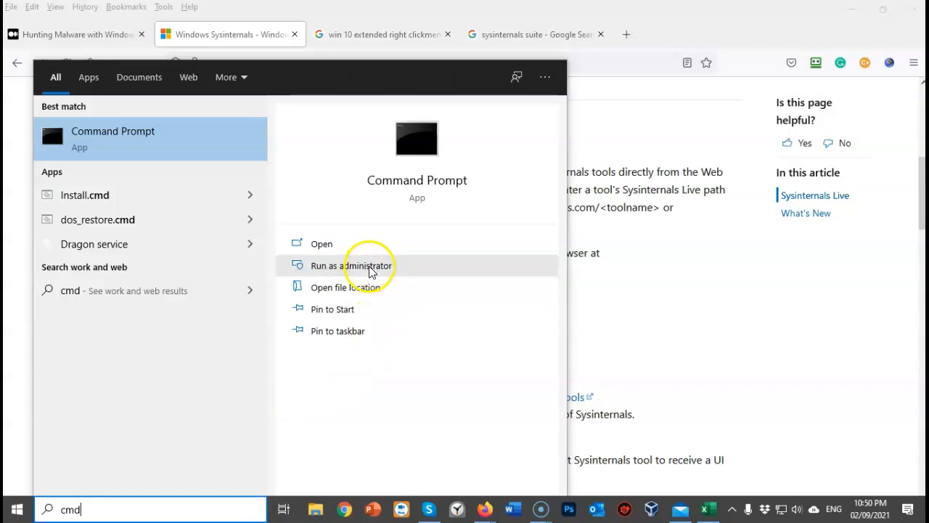
pyautogui.click(351, 265)
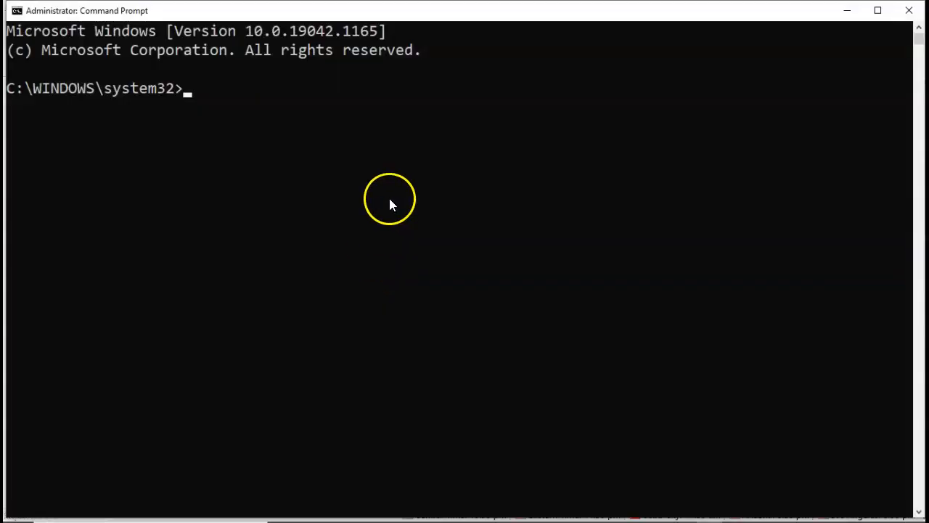
pyautogui.moveTo(309, 141)
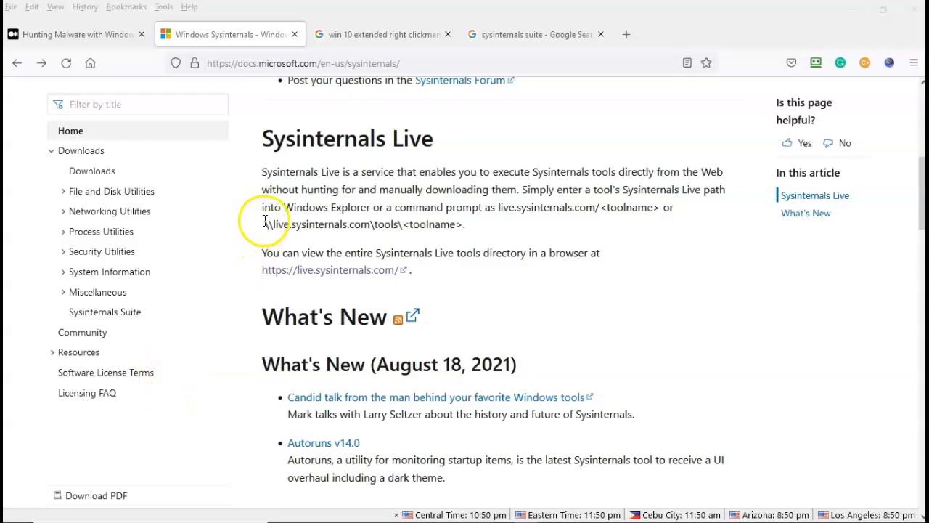
pyautogui.rightClick(331, 224)
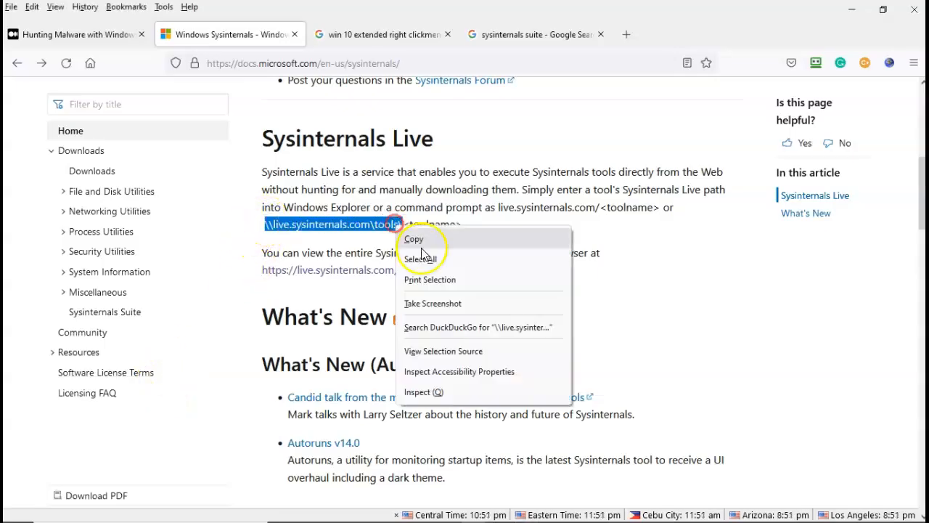
pyautogui.click(710, 509)
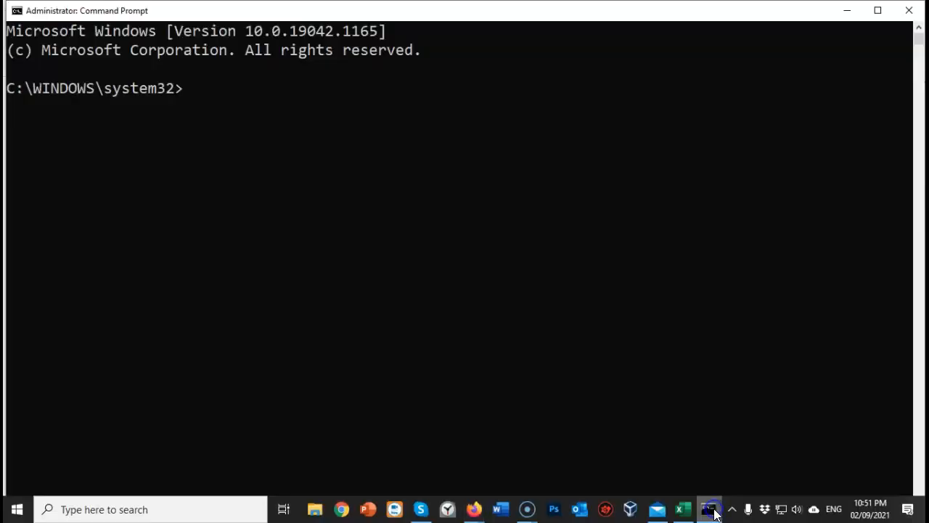
# Run procexp64.exe and autoruns.exe from \\live.sysinternals.com\tools\ and agree to the Autoruns license
pyautogui.write('\\\\live.sysinternals.com\\tools\\autoruns')
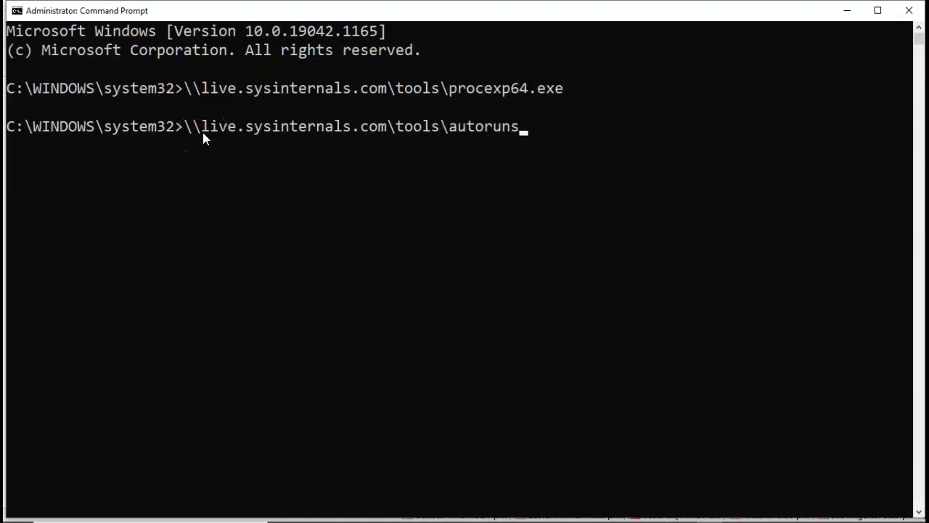
pyautogui.write('.exe')
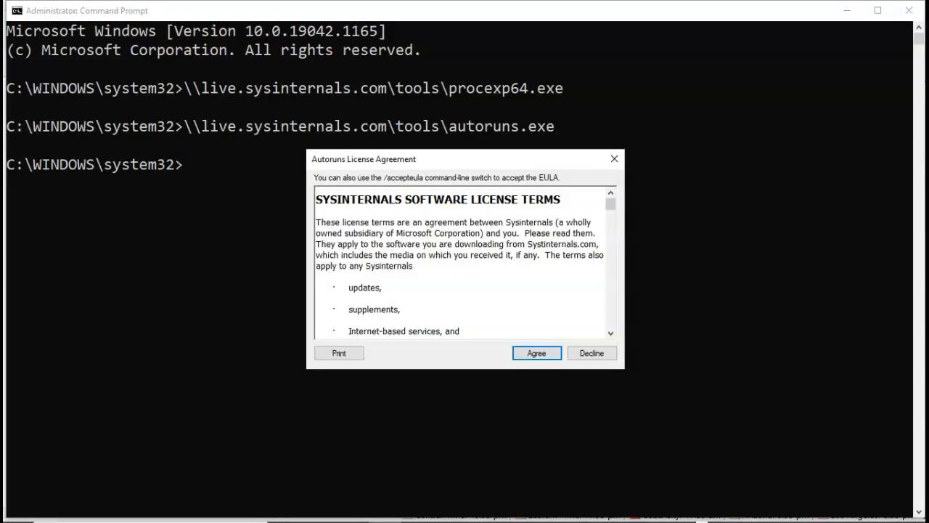
pyautogui.moveTo(519, 385)
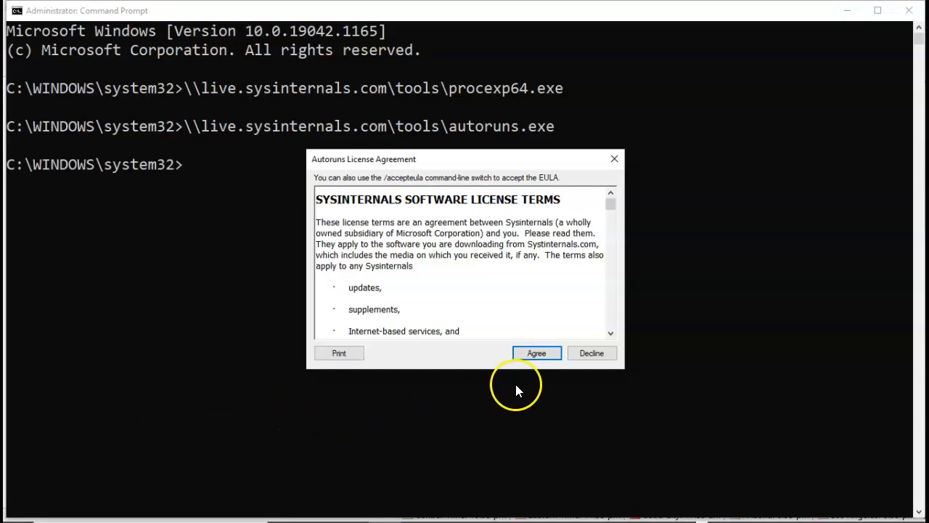
pyautogui.click(537, 352)
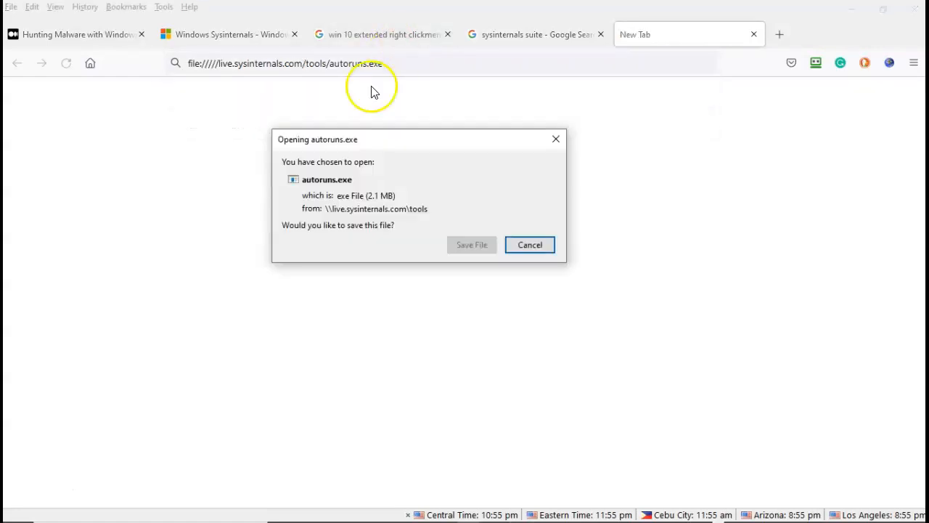
pyautogui.moveTo(469, 184)
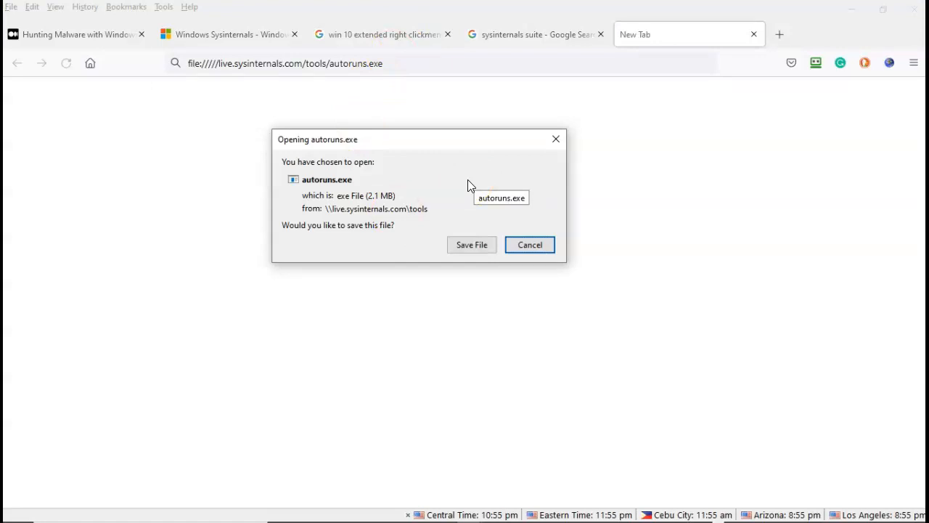
# Cancel the autoruns.exe save prompt and return to the Sysinternals Live docs section
pyautogui.click(530, 244)
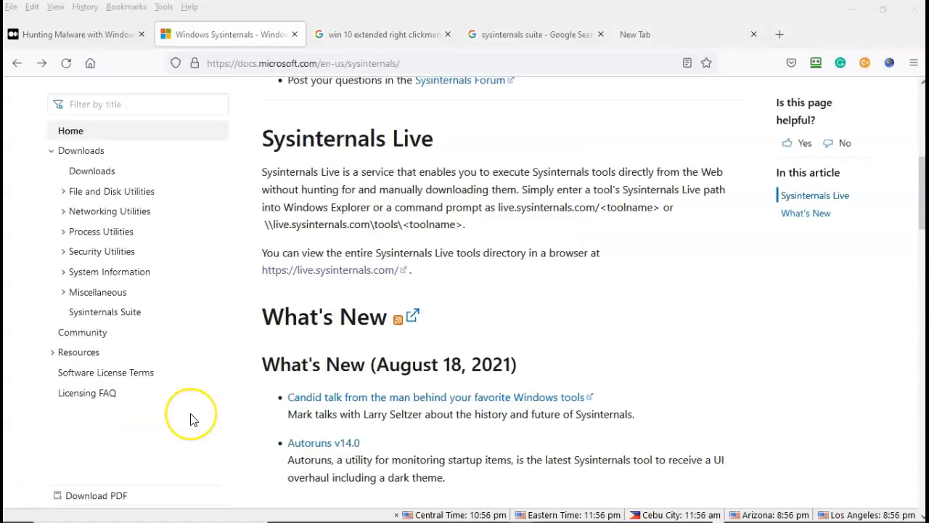
pyautogui.moveTo(193, 418)
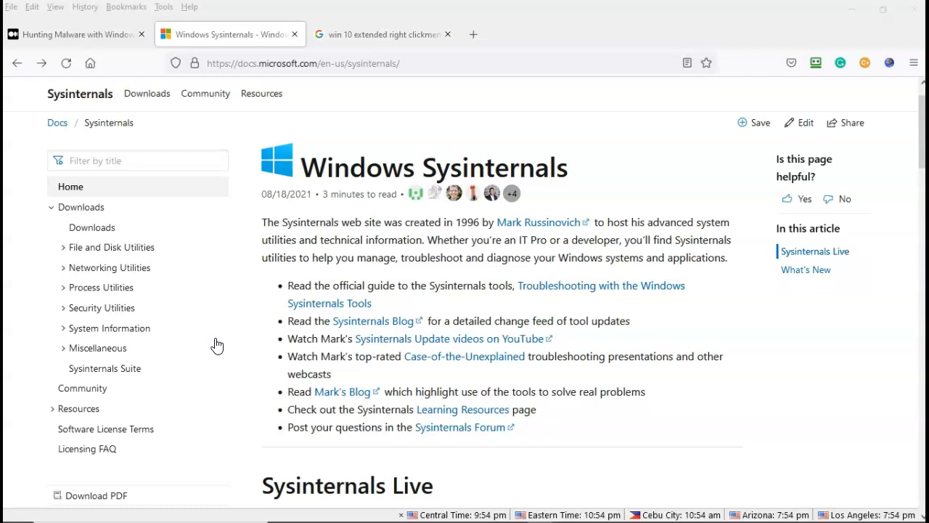
pyautogui.moveTo(218, 250)
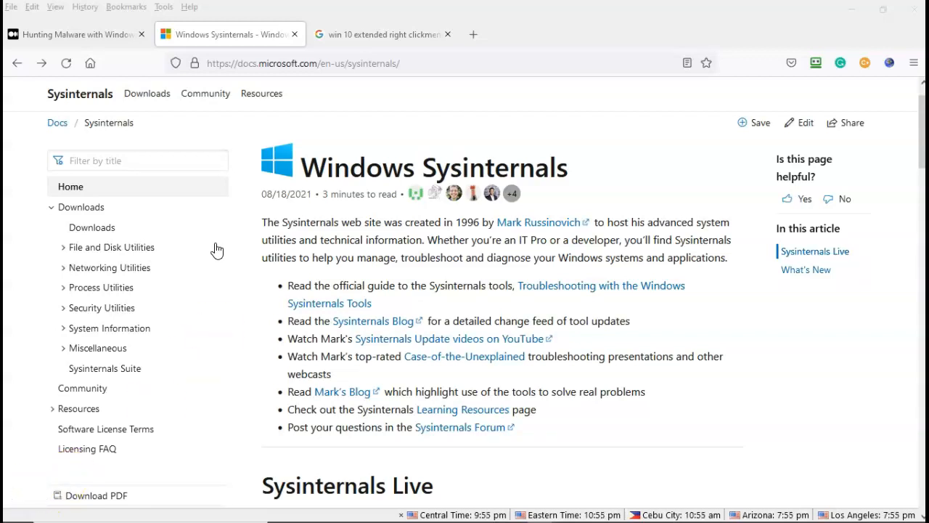
pyautogui.moveTo(215, 250)
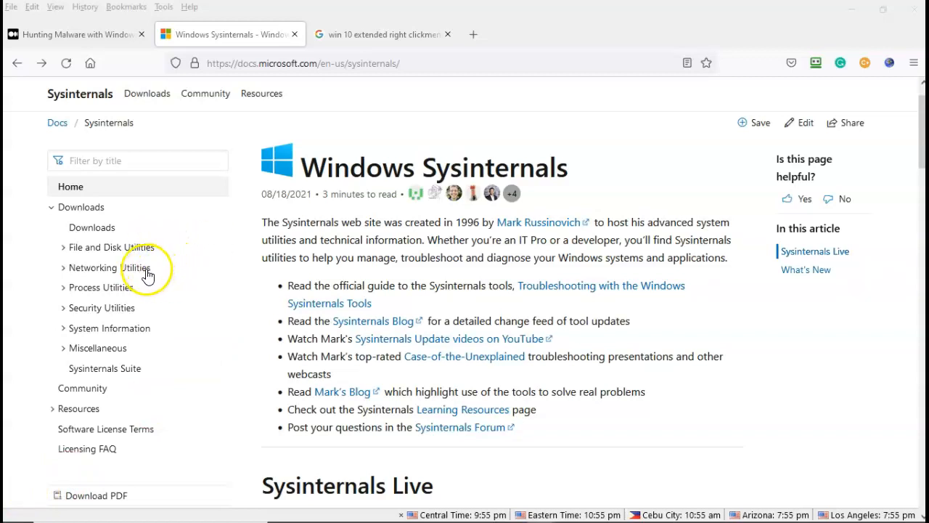
pyautogui.moveTo(138, 317)
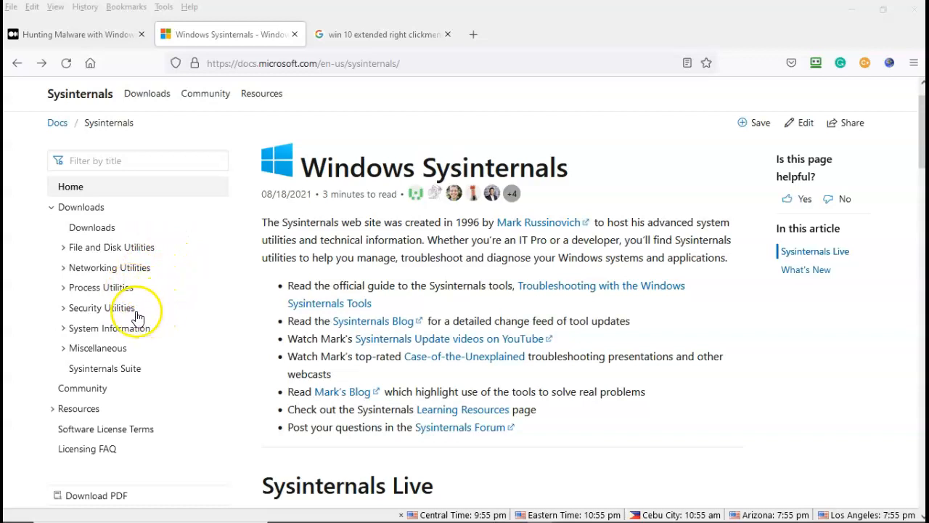
pyautogui.moveTo(127, 363)
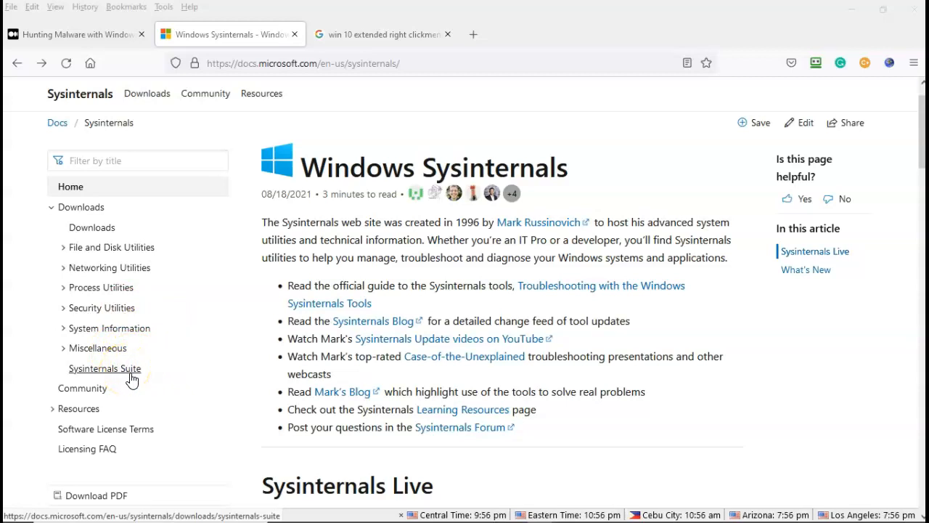
pyautogui.moveTo(130, 388)
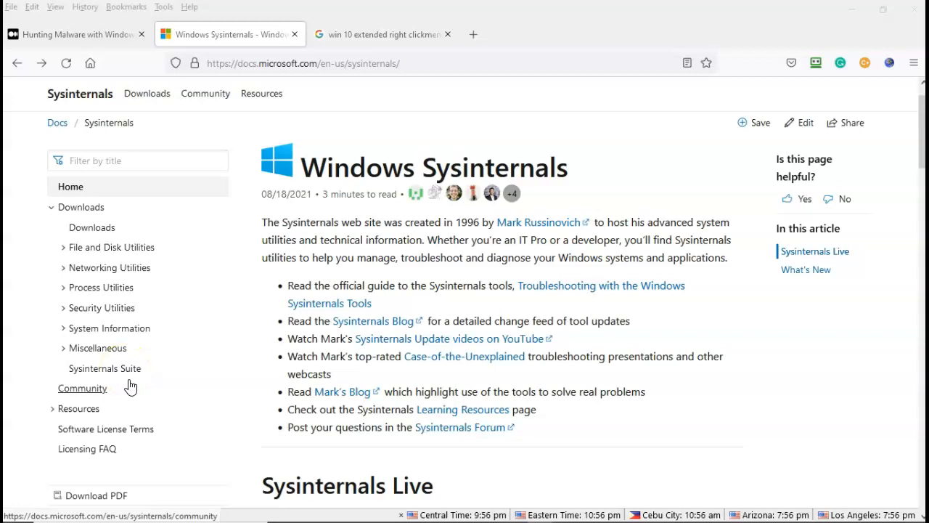
pyautogui.moveTo(105, 368)
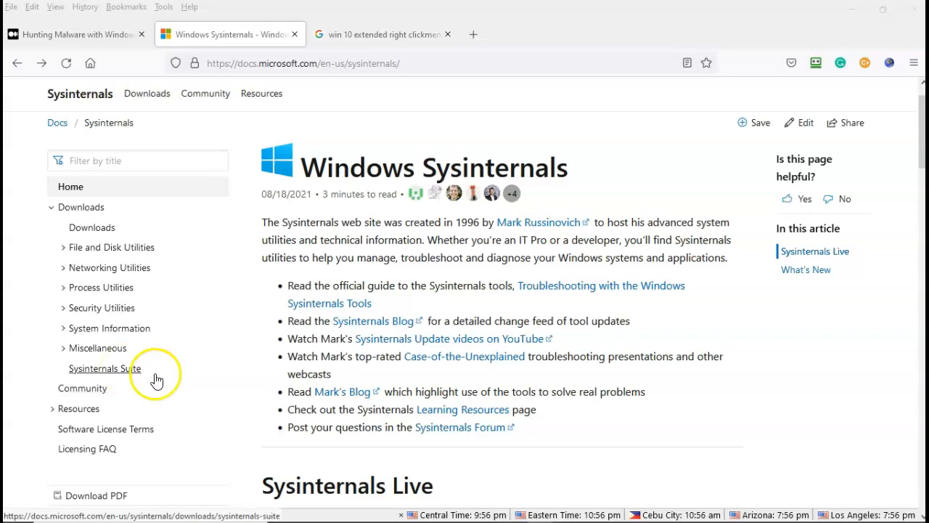
pyautogui.moveTo(708, 414)
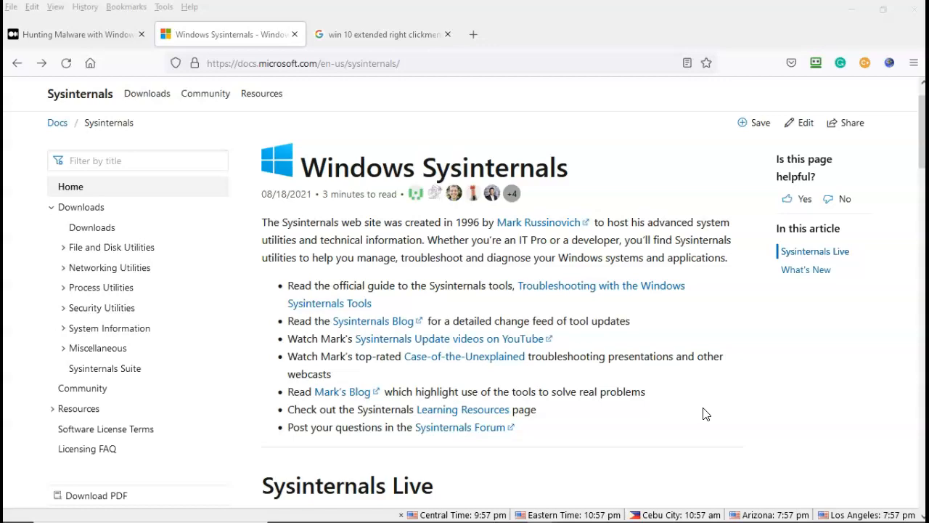
pyautogui.moveTo(594, 285)
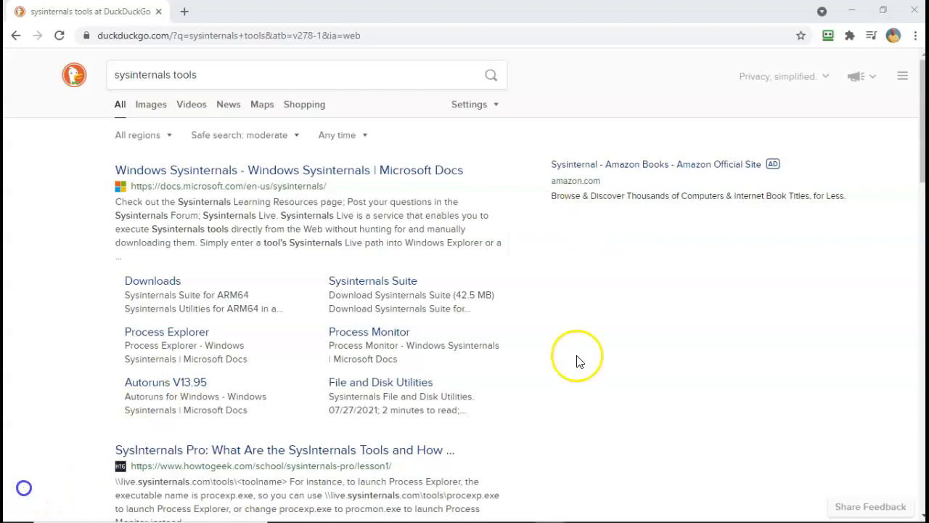
pyautogui.moveTo(578, 361)
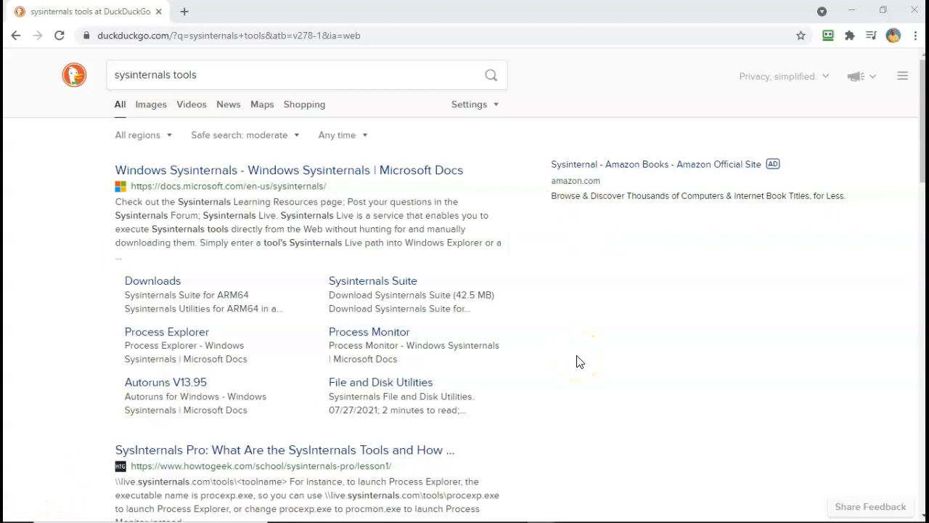